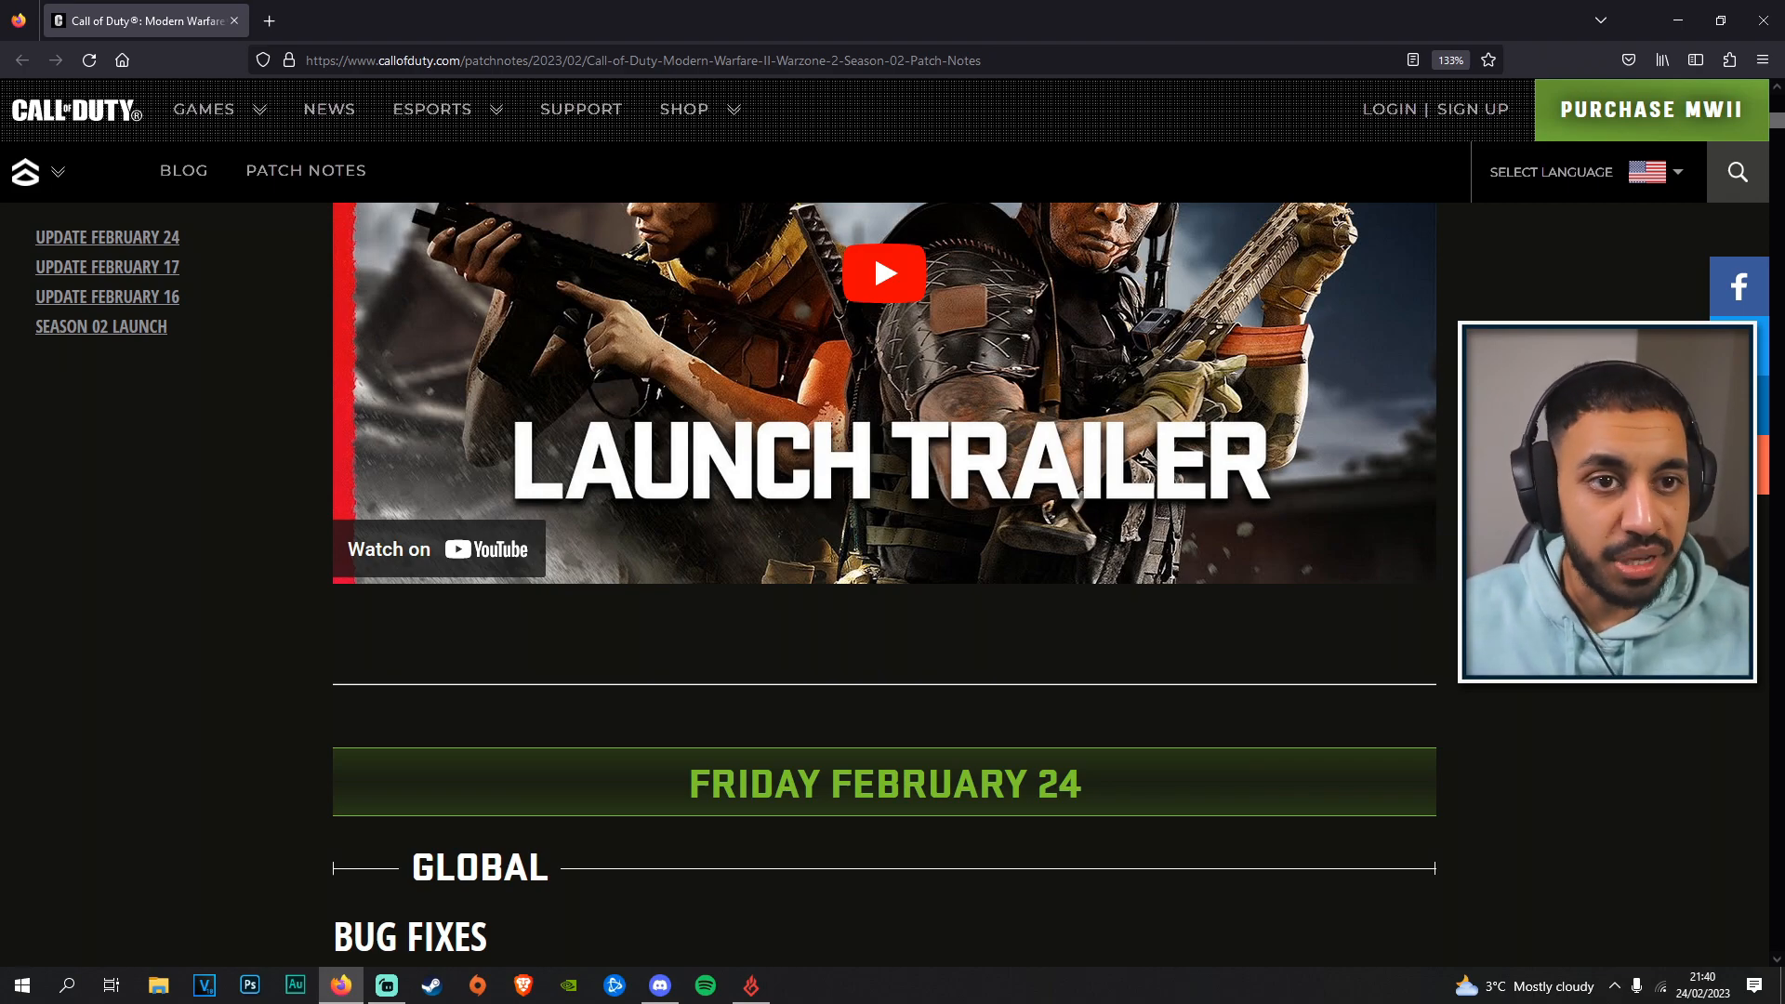
Scroll past the trailer to the Weapons section and highlight the RPK vertical recoil and reduced damage range notes.
scroll("down", 3)
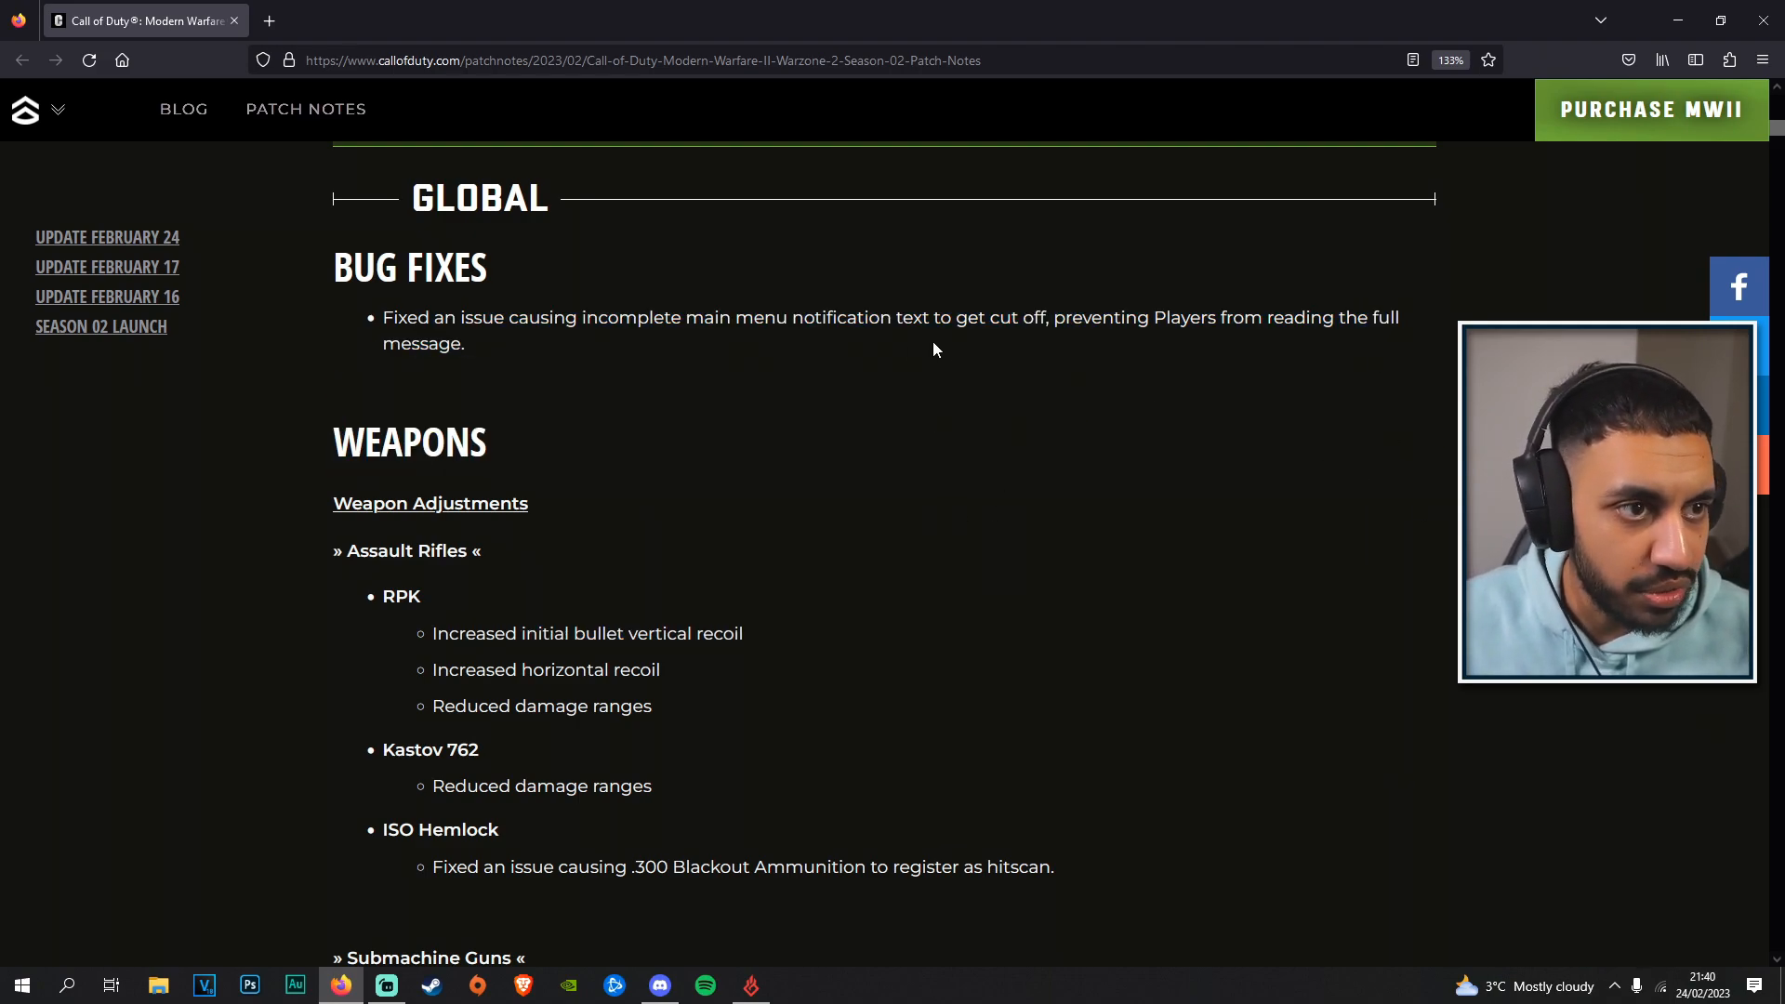
scroll("down", 3)
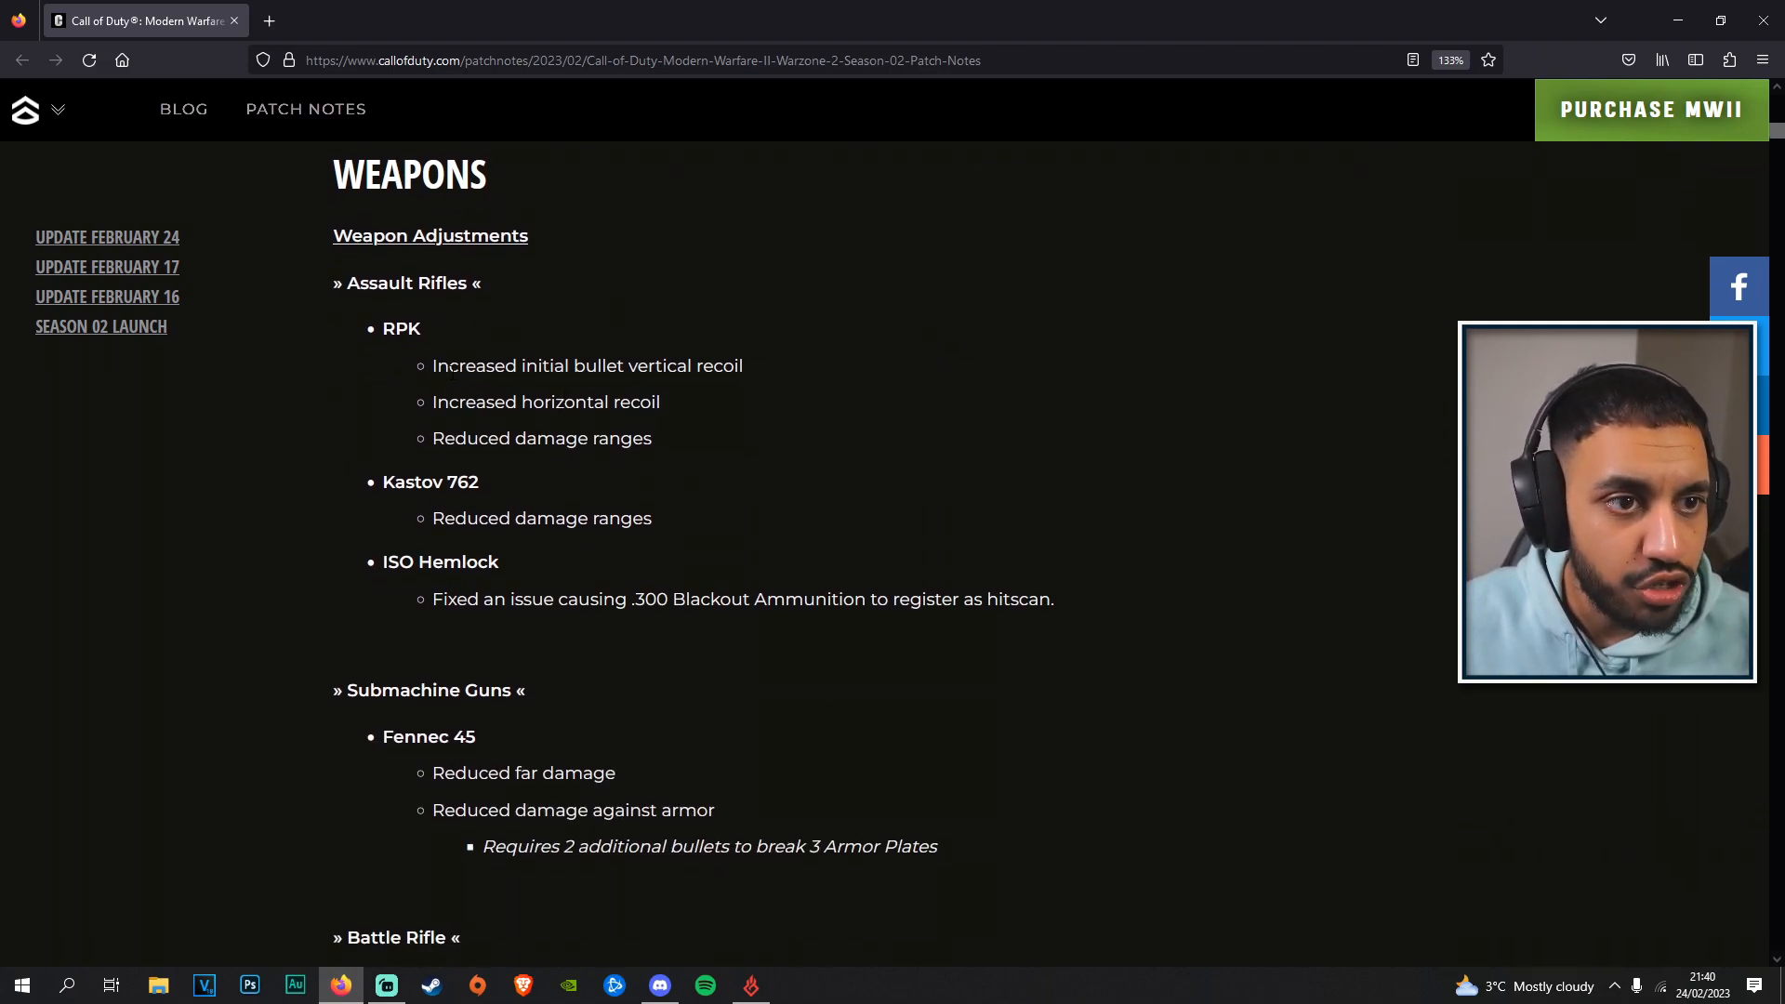
left_click_drag(435, 366, 740, 366)
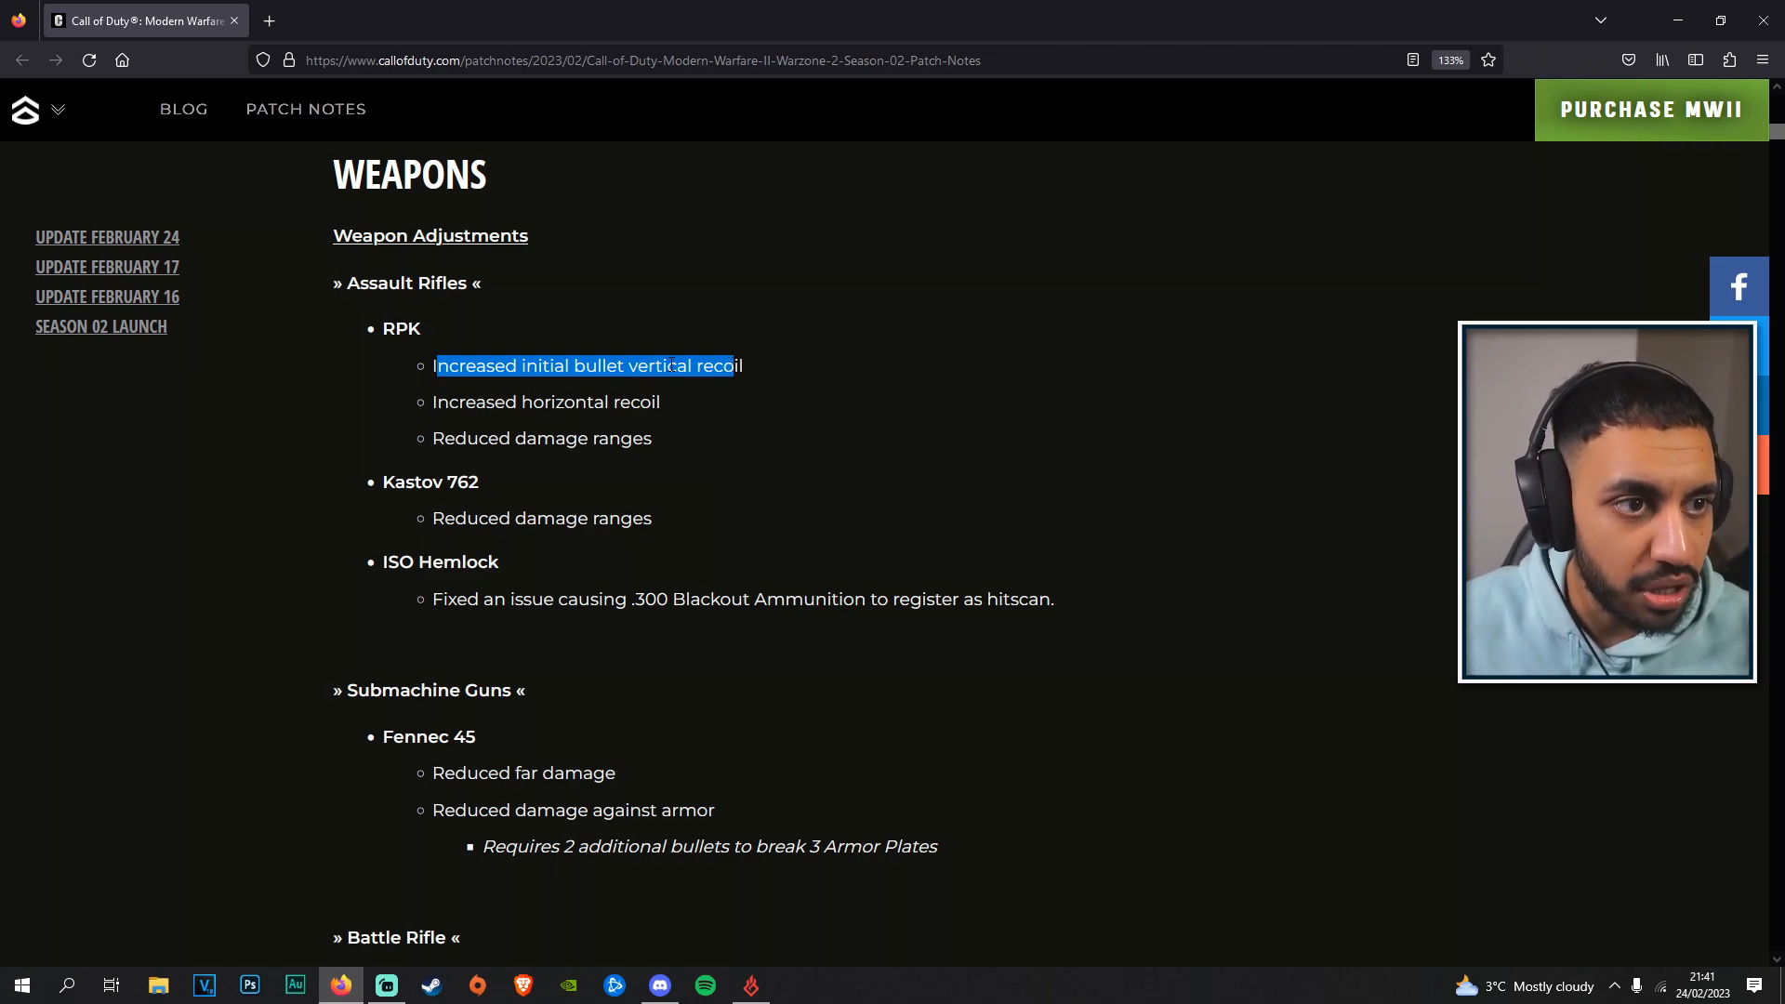
left_click(782, 402)
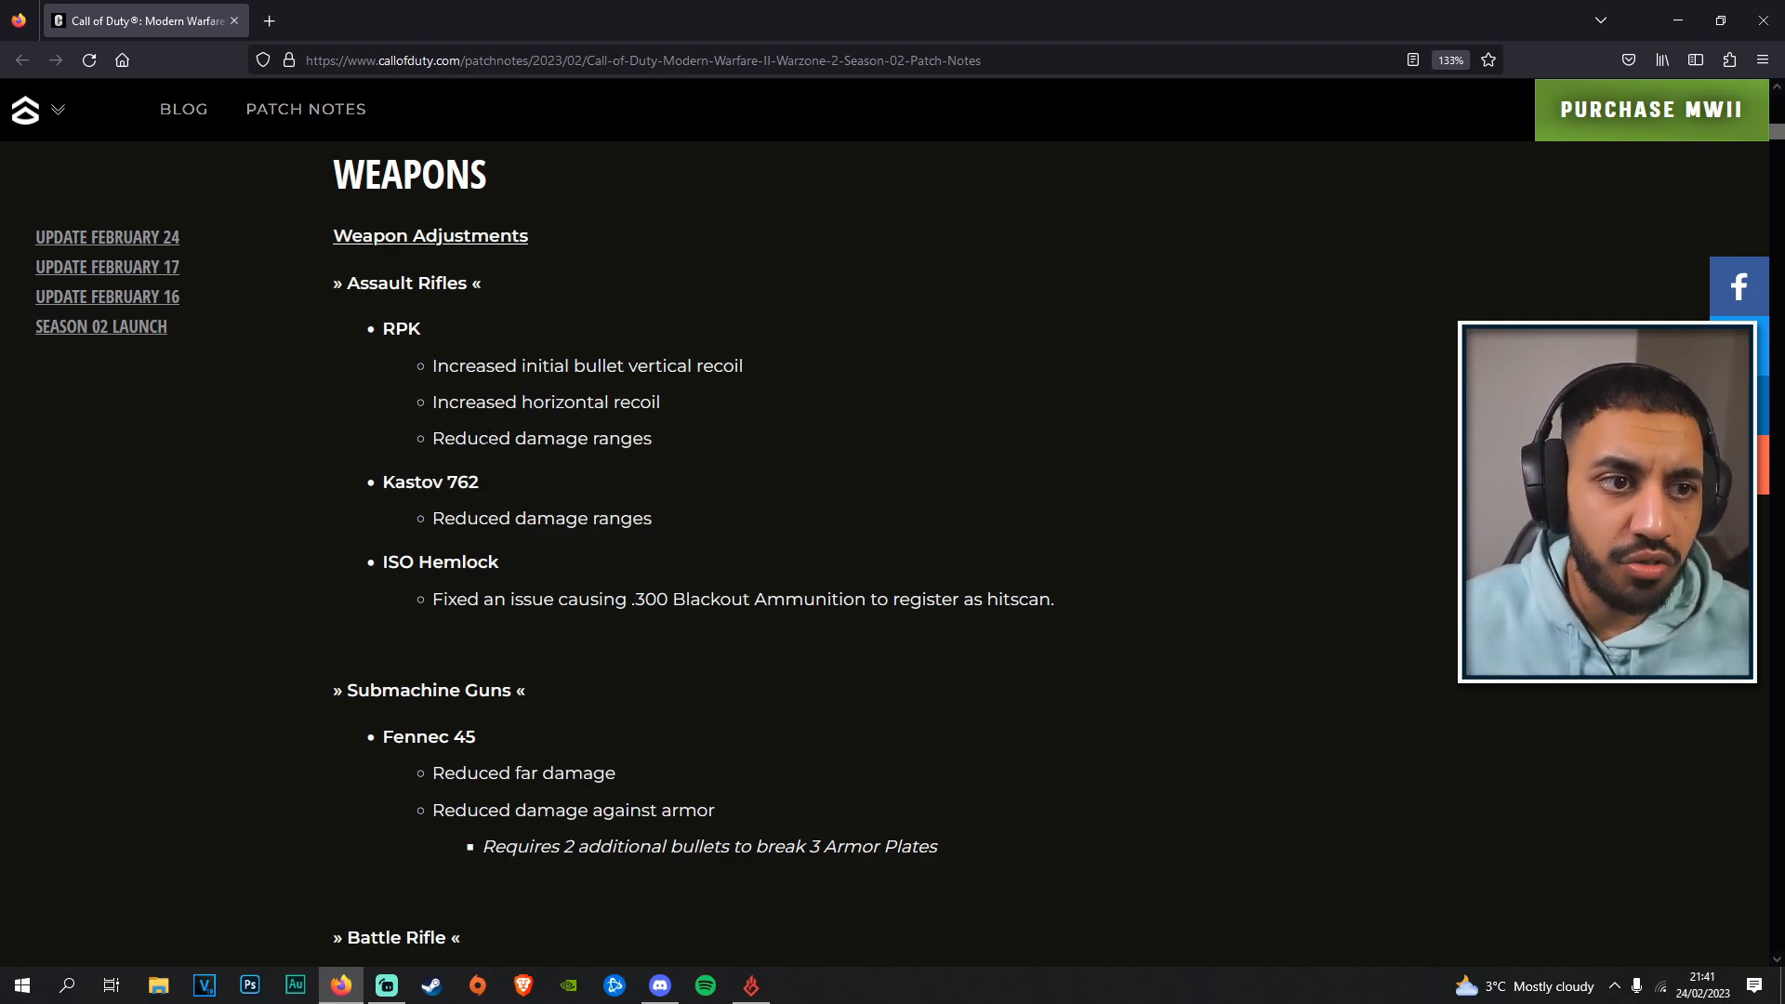
left_click_drag(489, 439, 653, 439)
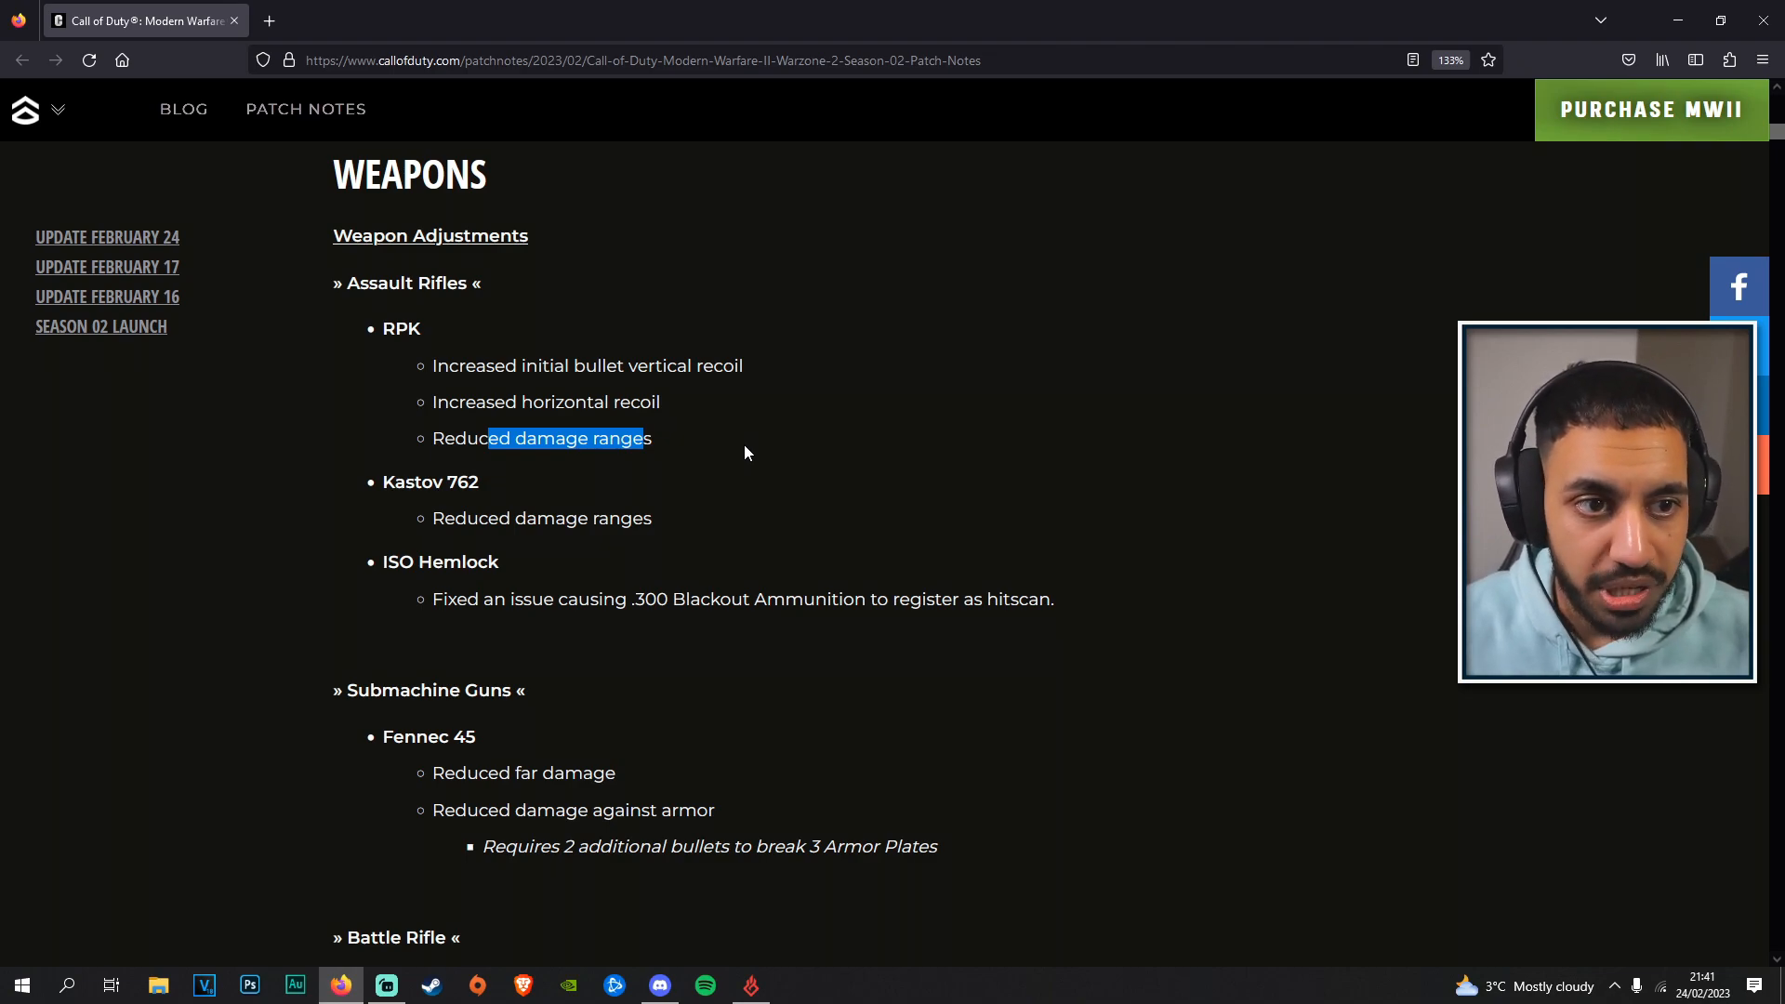
mouse_move(520, 541)
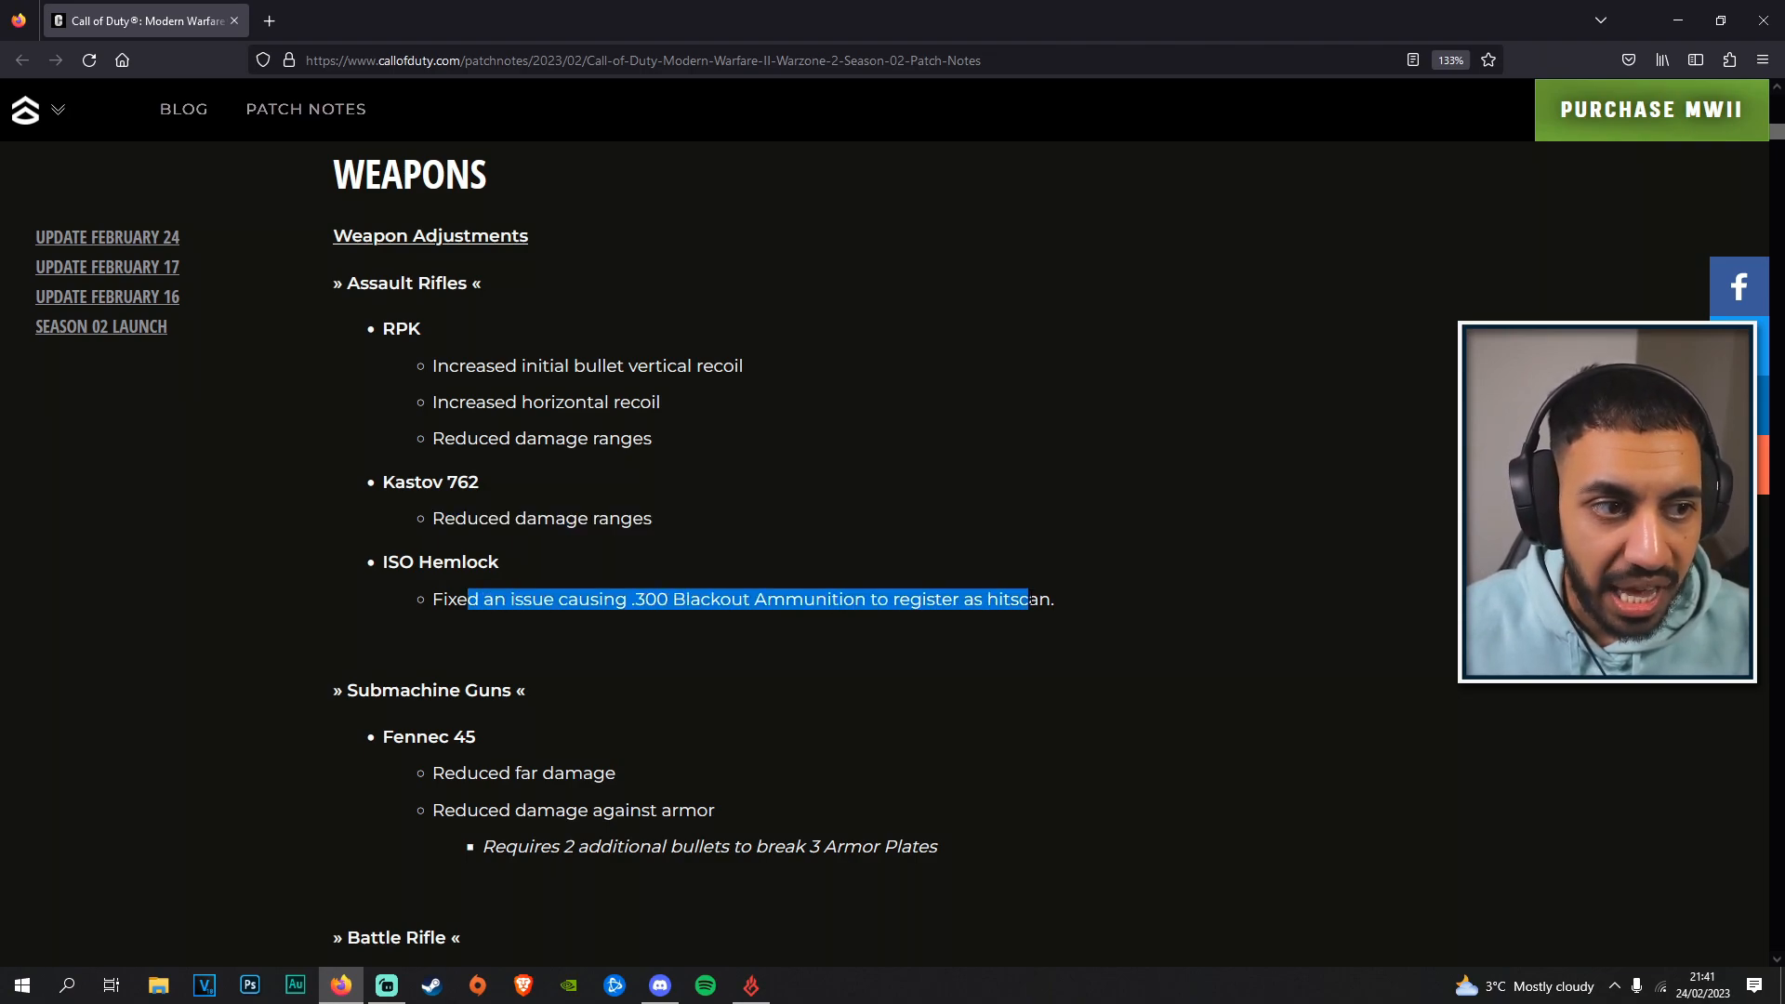
mouse_move(874, 589)
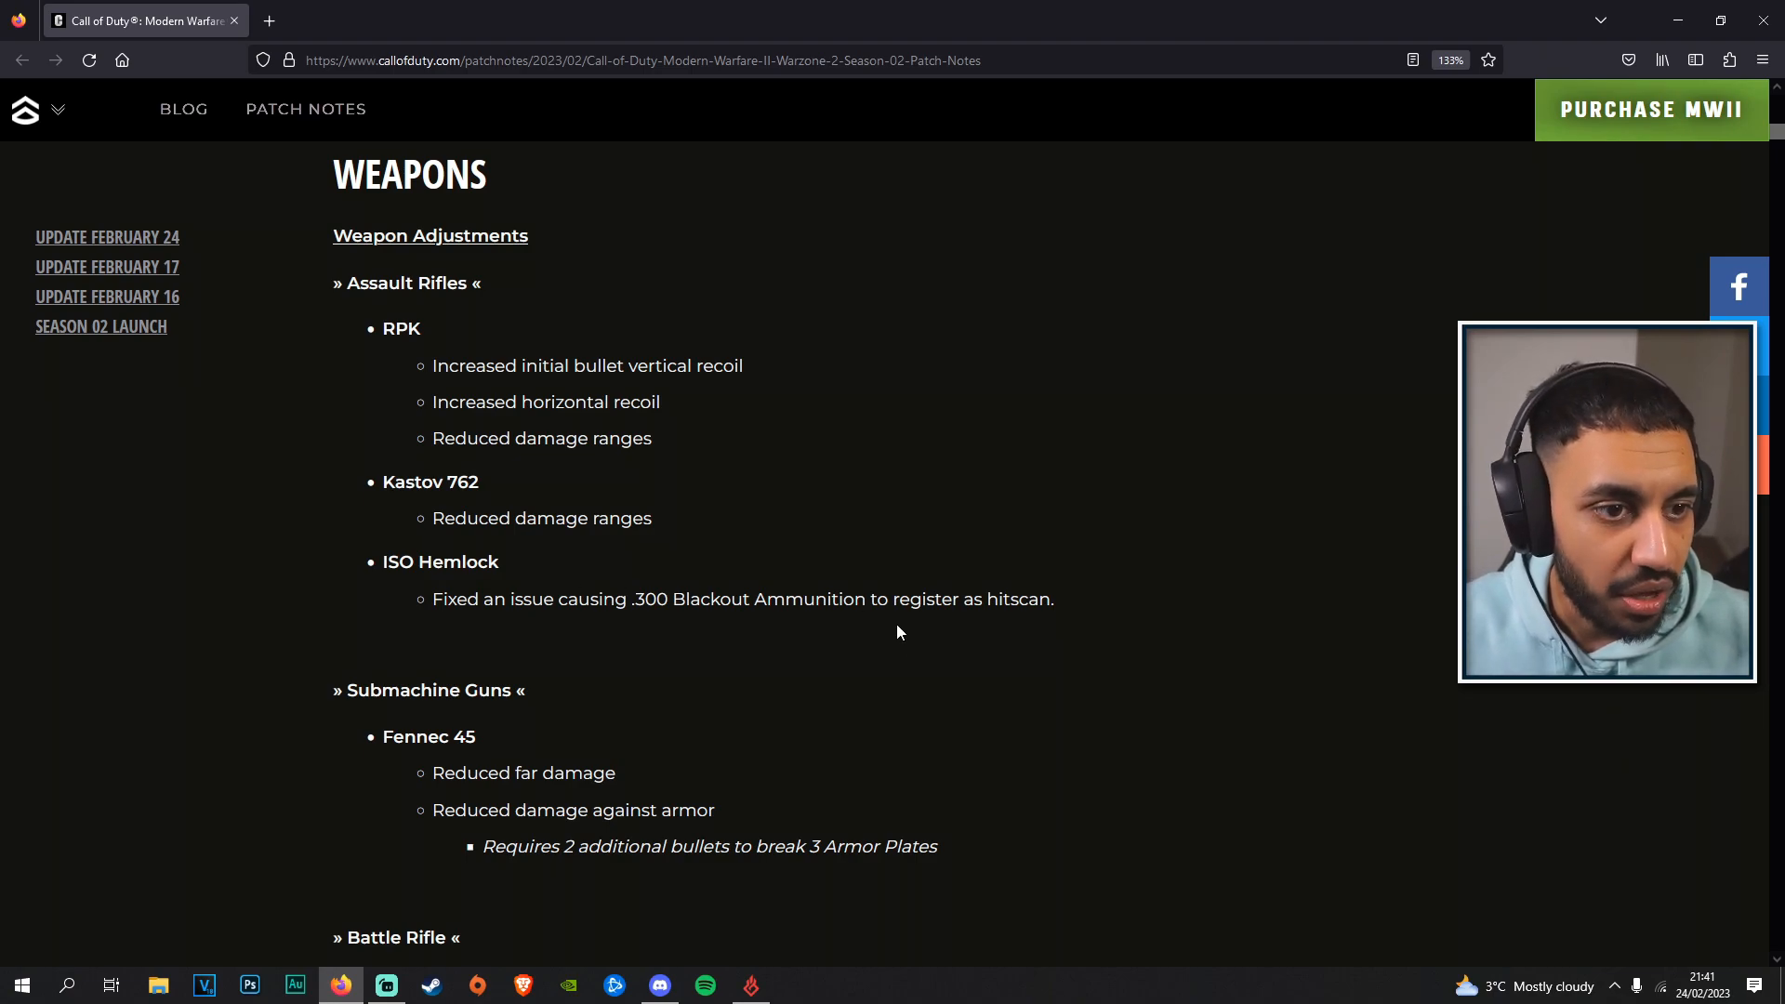
Scroll through the submachine gun notes to the Battle Rifle changes and highlight a line there.
scroll("down", 3)
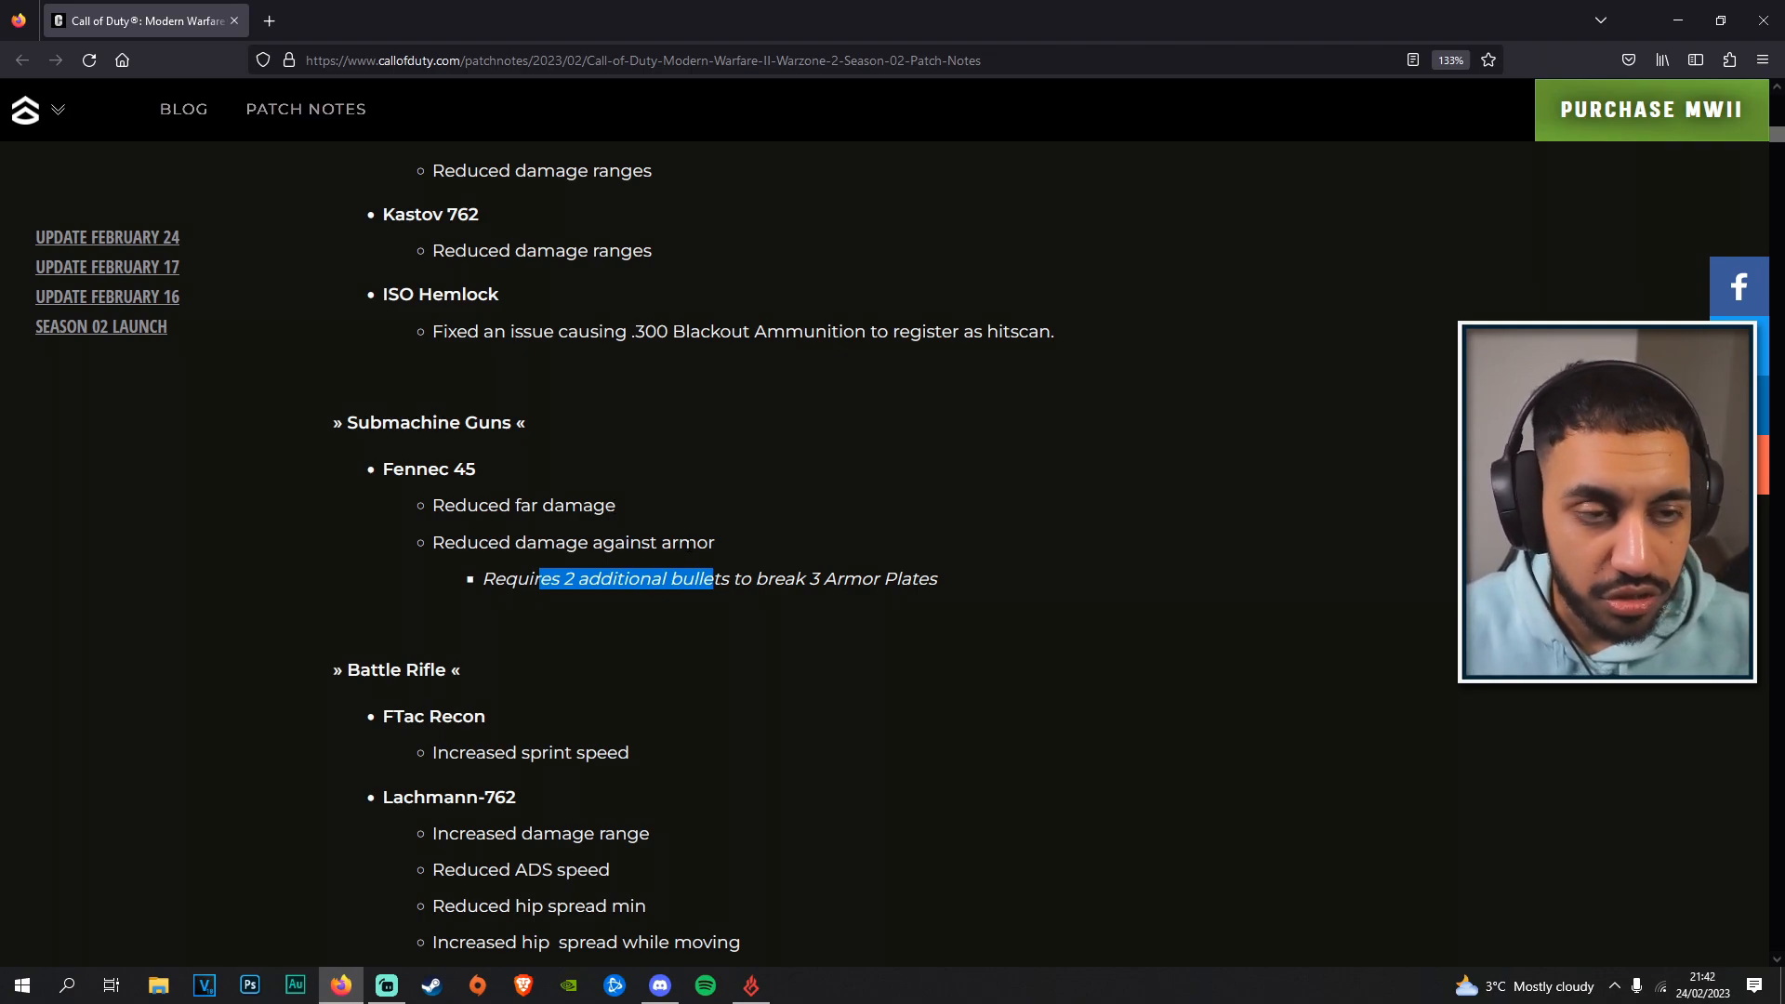
scroll("down", 3)
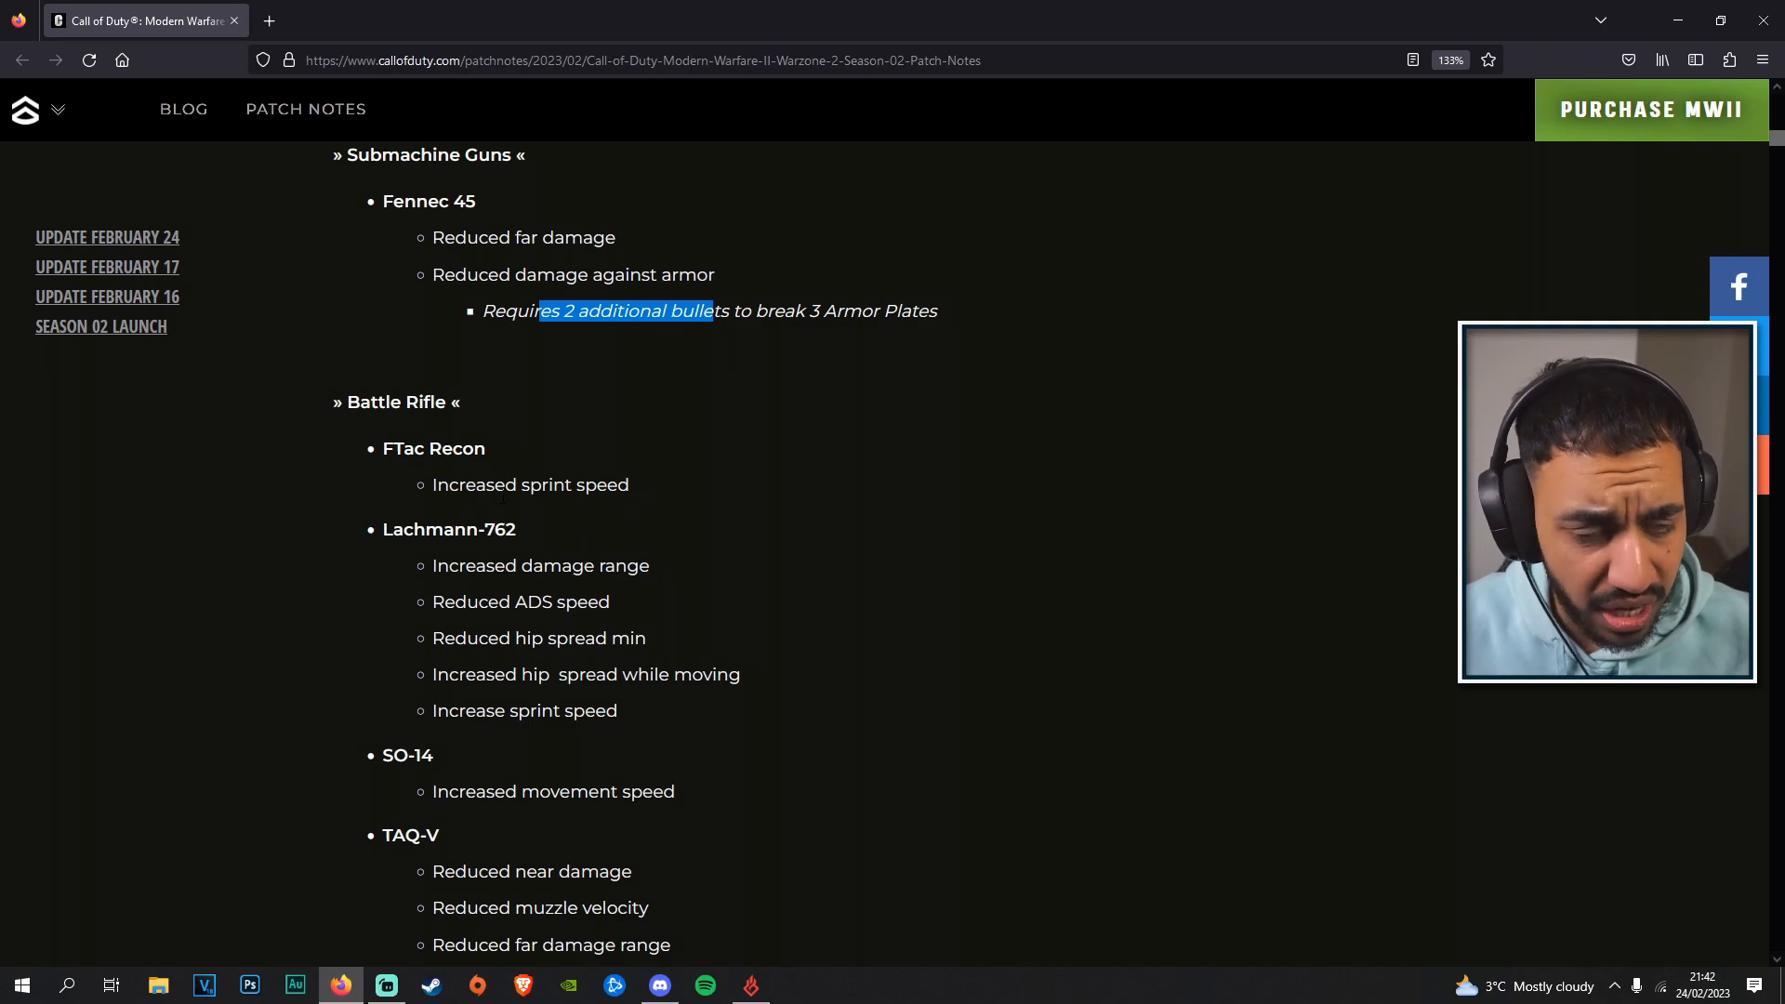
scroll("down", 3)
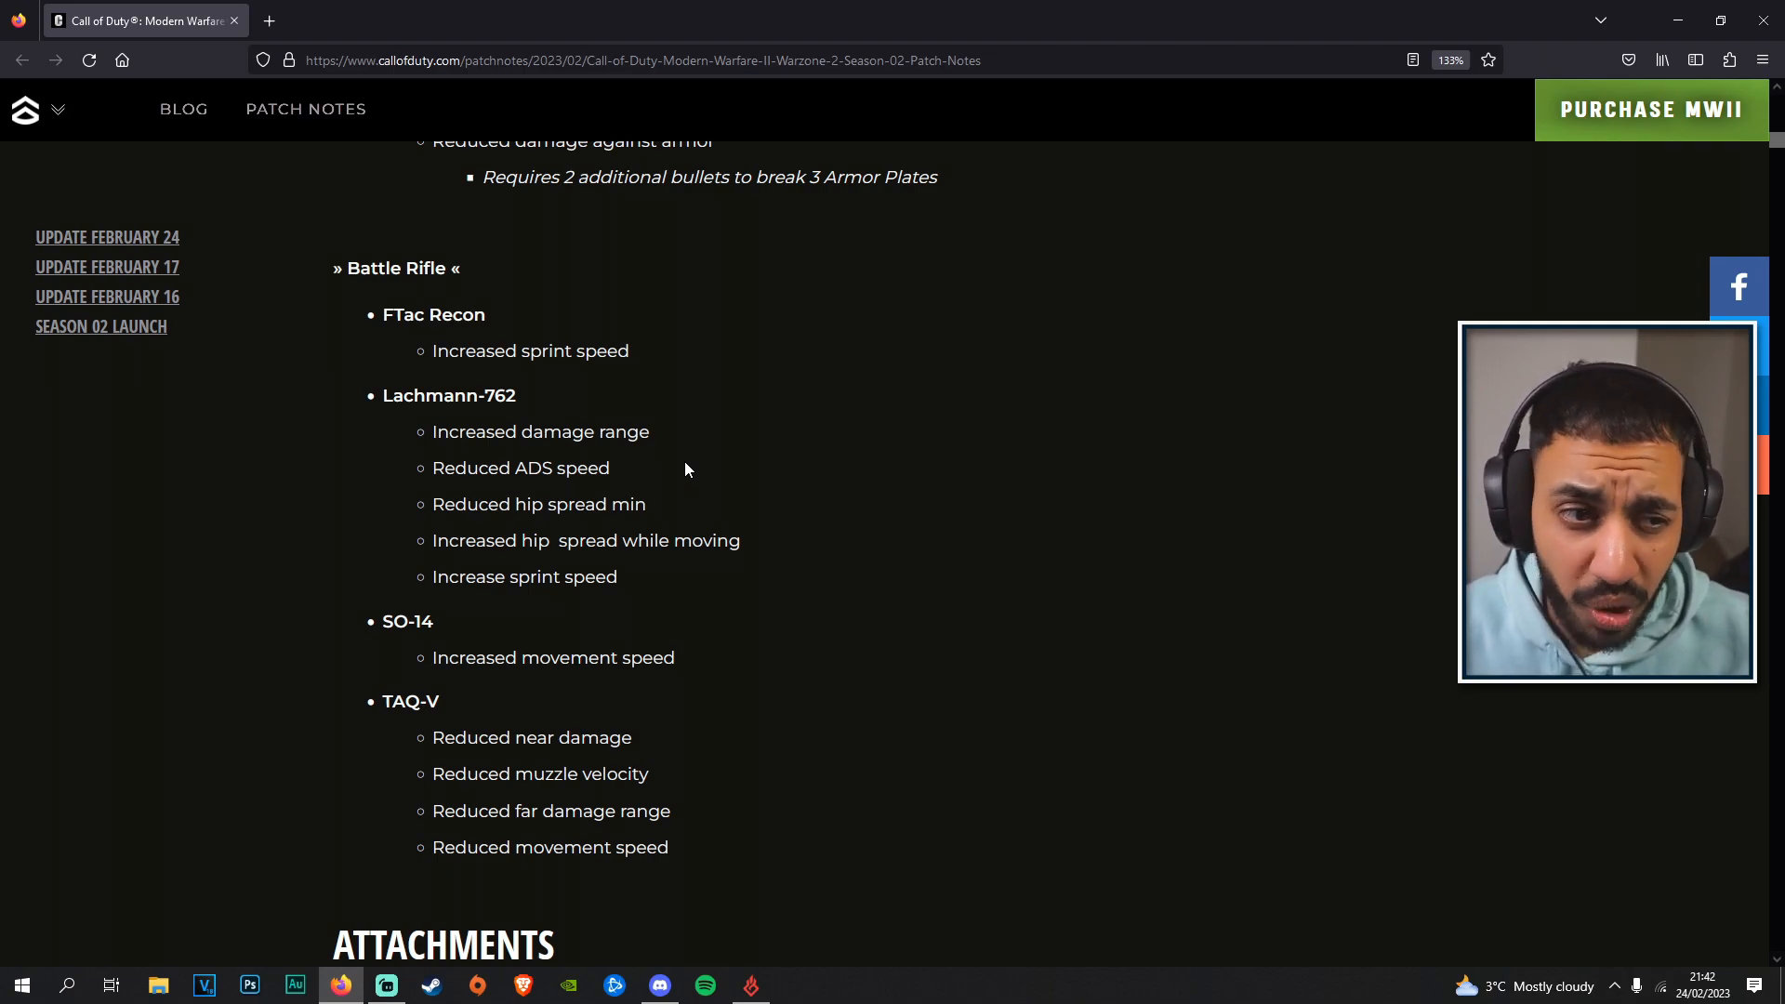
scroll("down", 3)
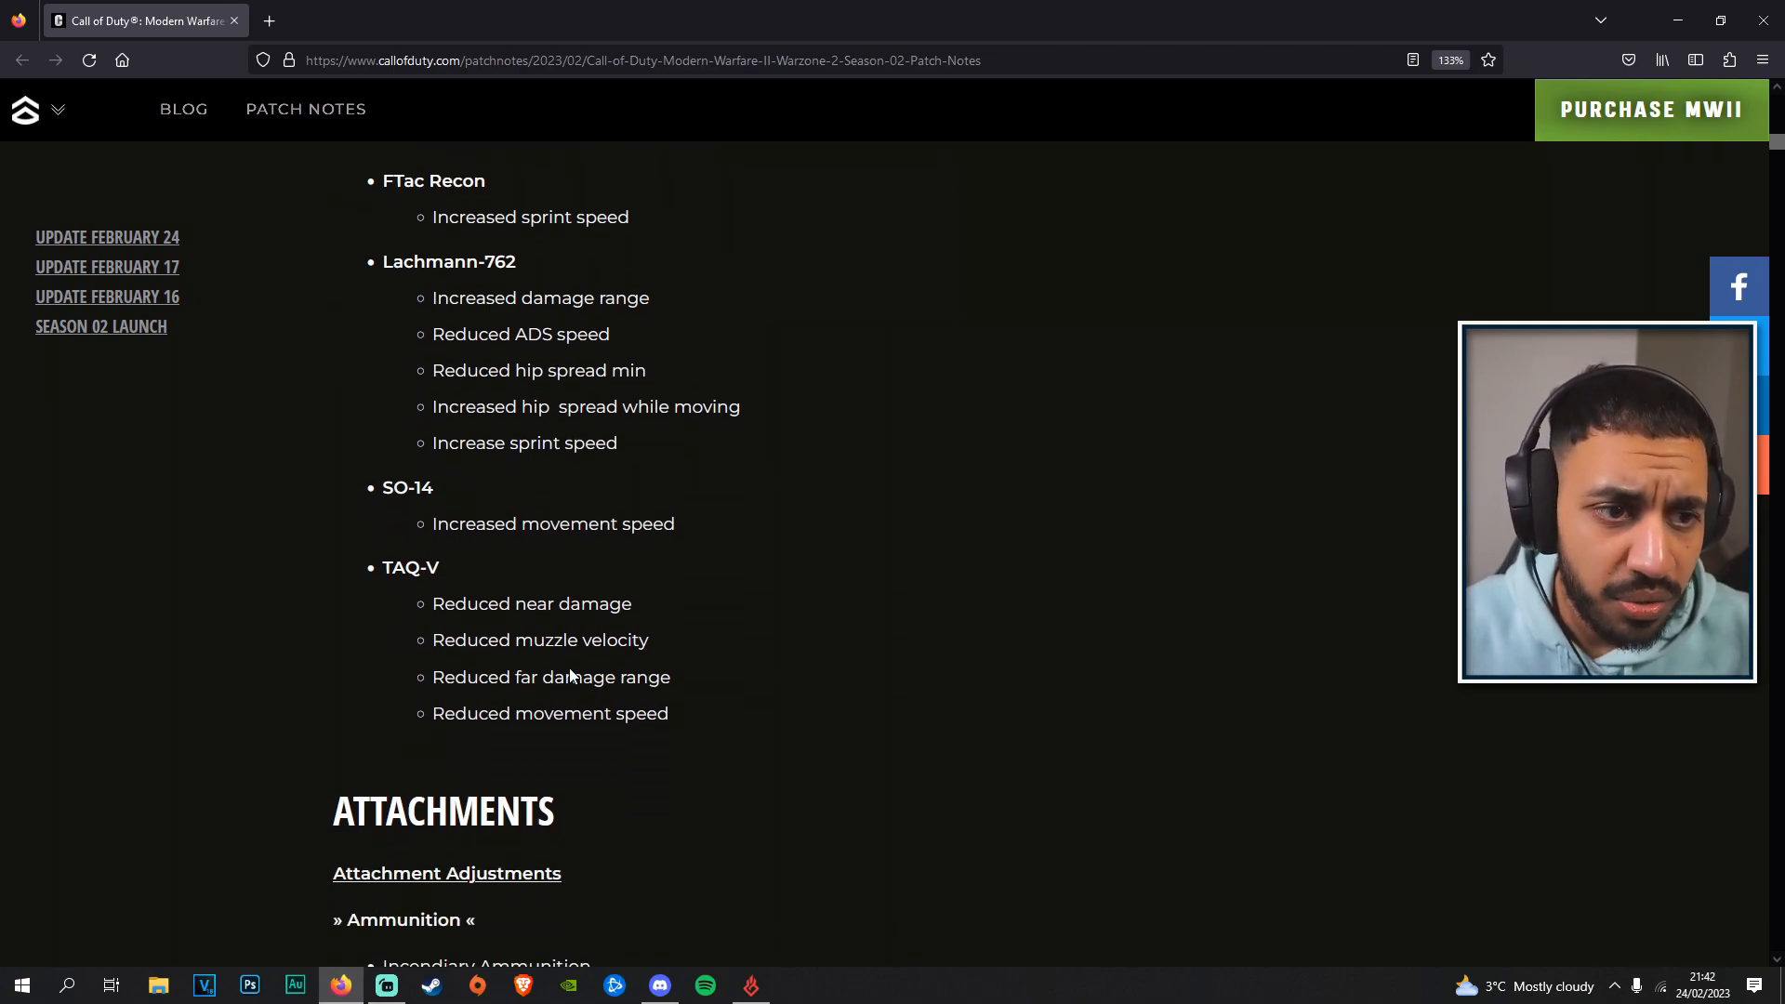
left_click_drag(436, 603, 632, 603)
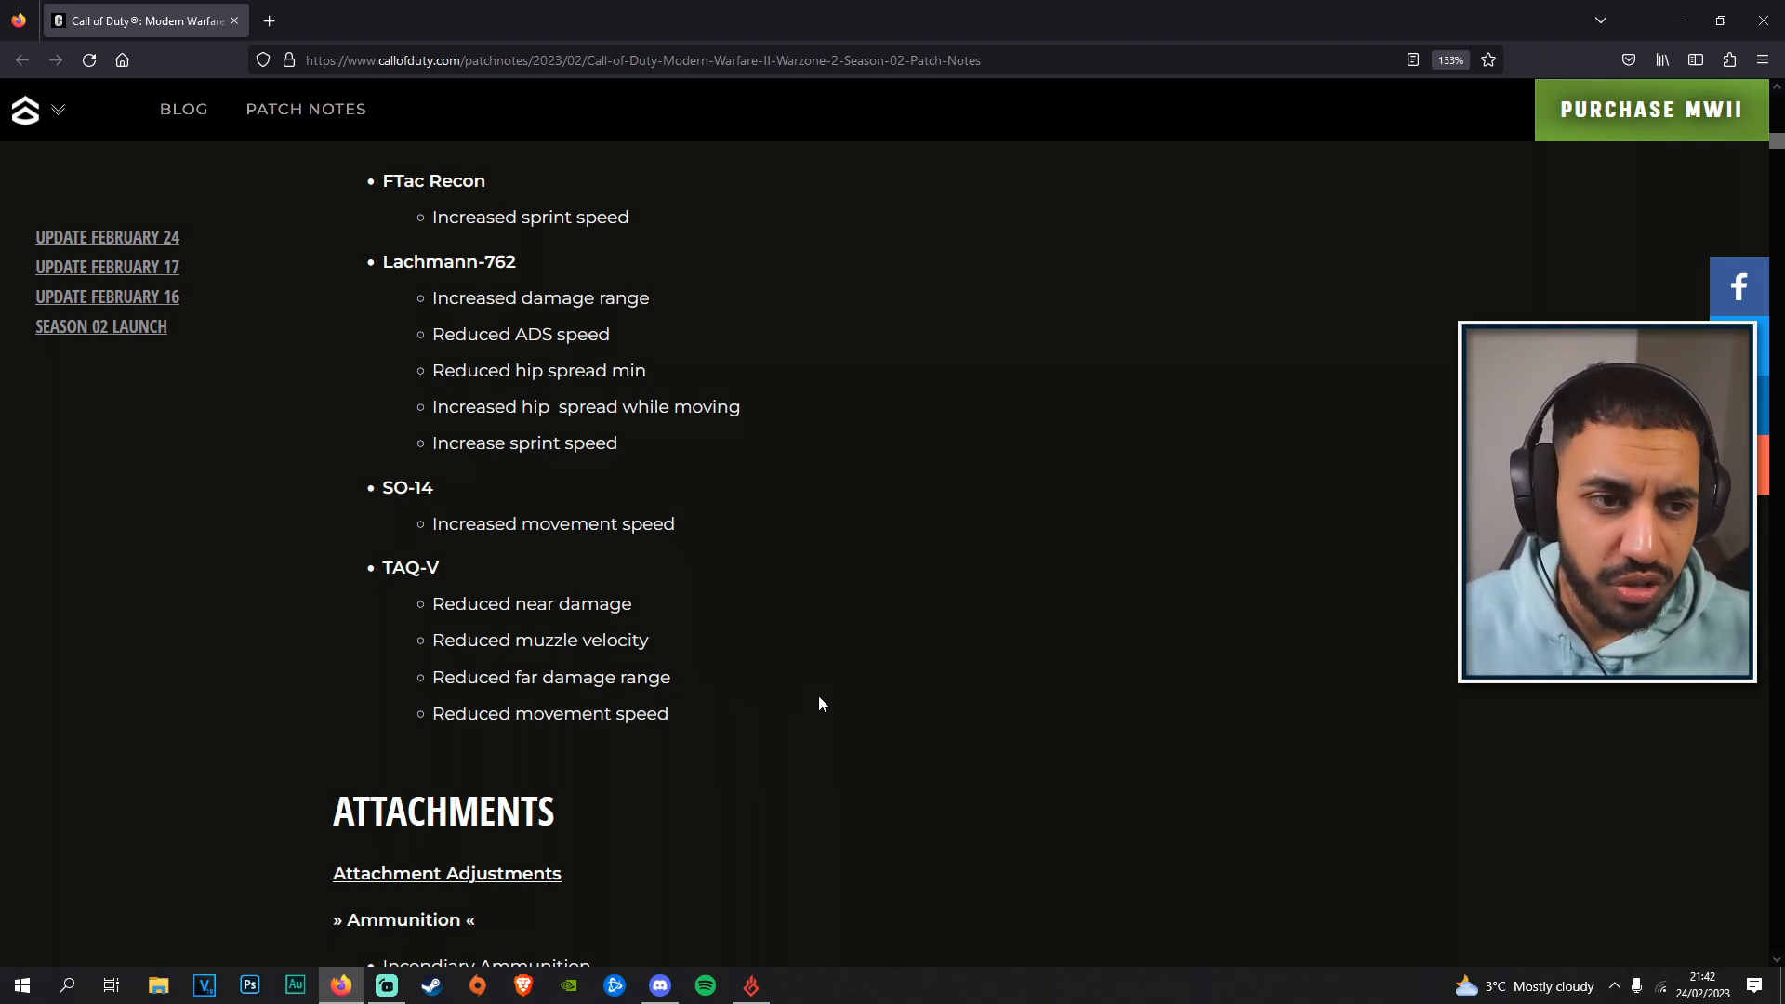
Scroll to Attachments and highlight the residual Incendiary damage phrase and the sniper single-shot incendiary note.
scroll("down", 3)
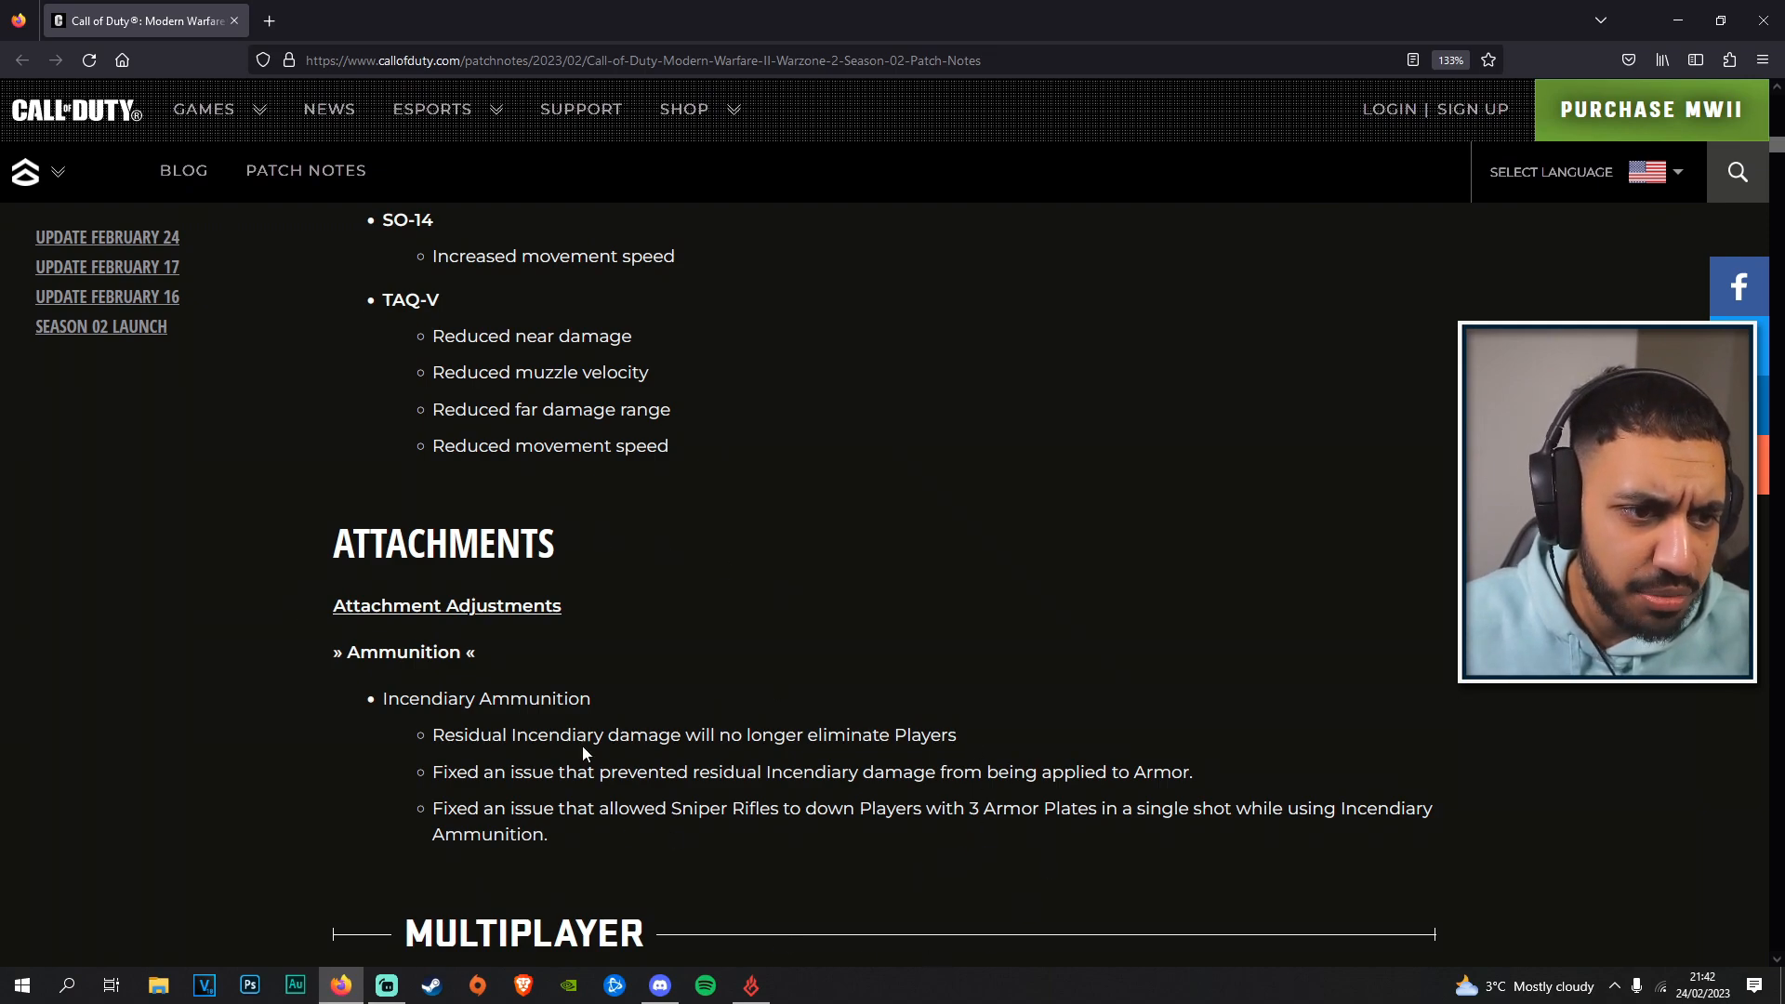
left_click_drag(398, 697, 590, 698)
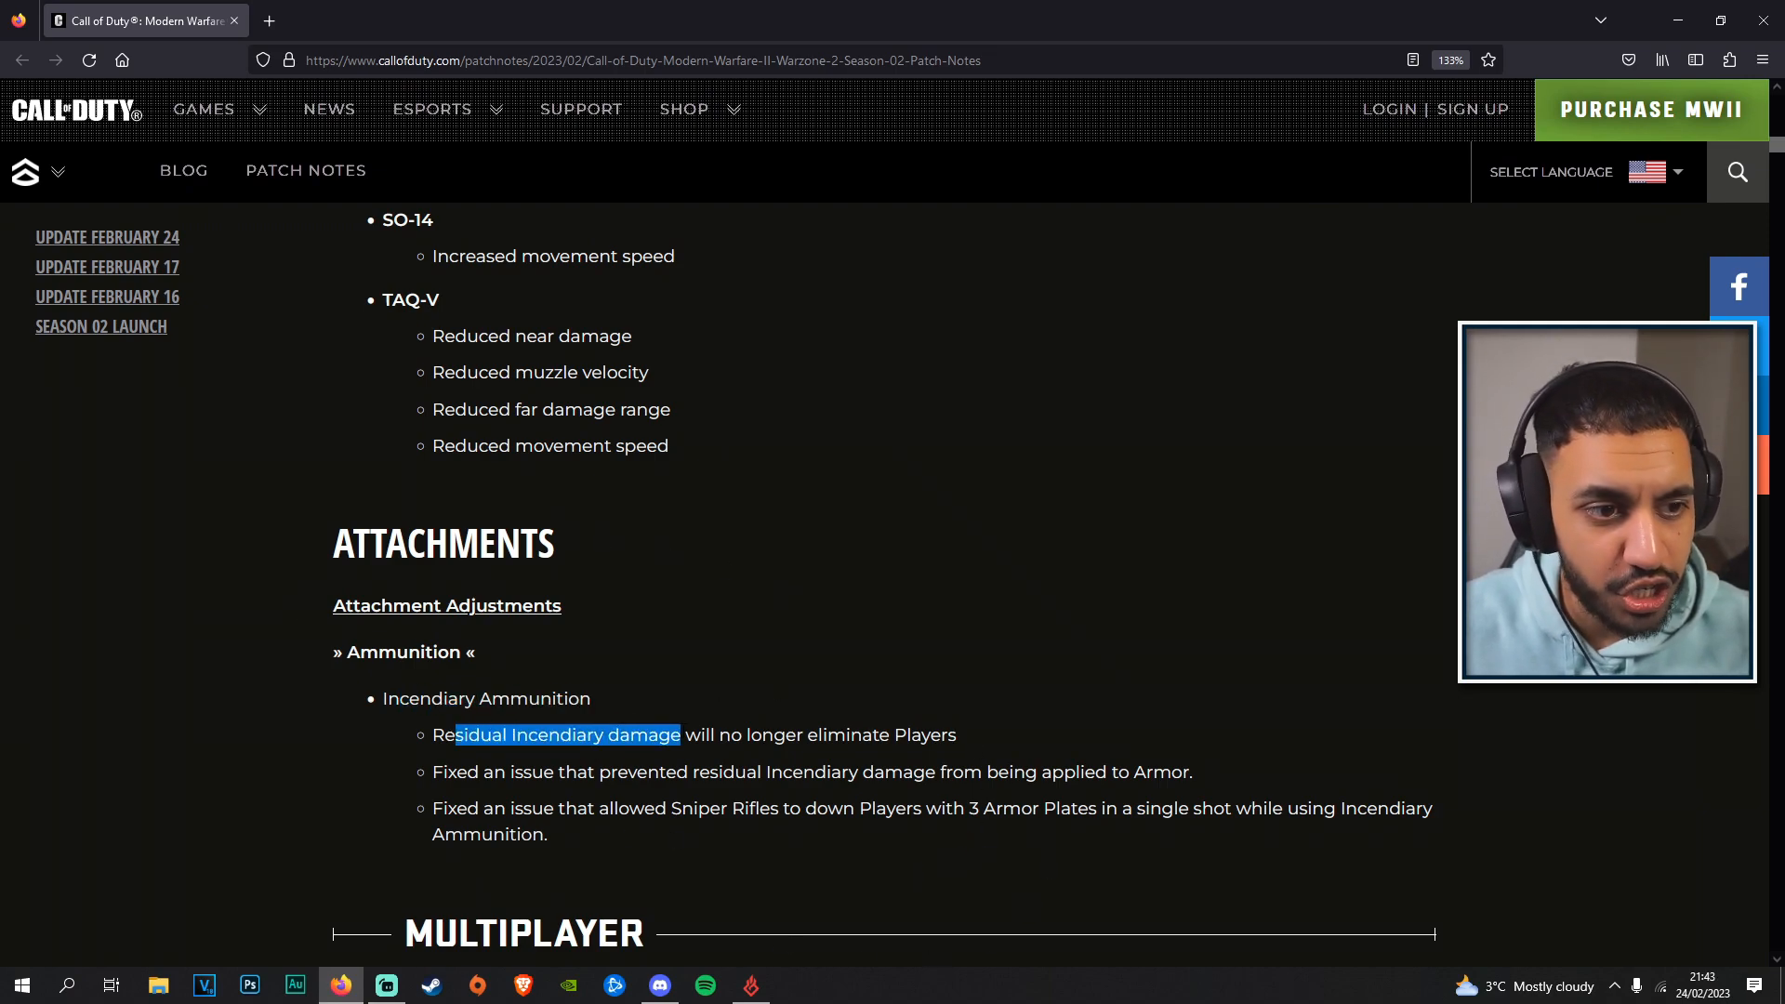
left_click_drag(680, 735, 958, 734)
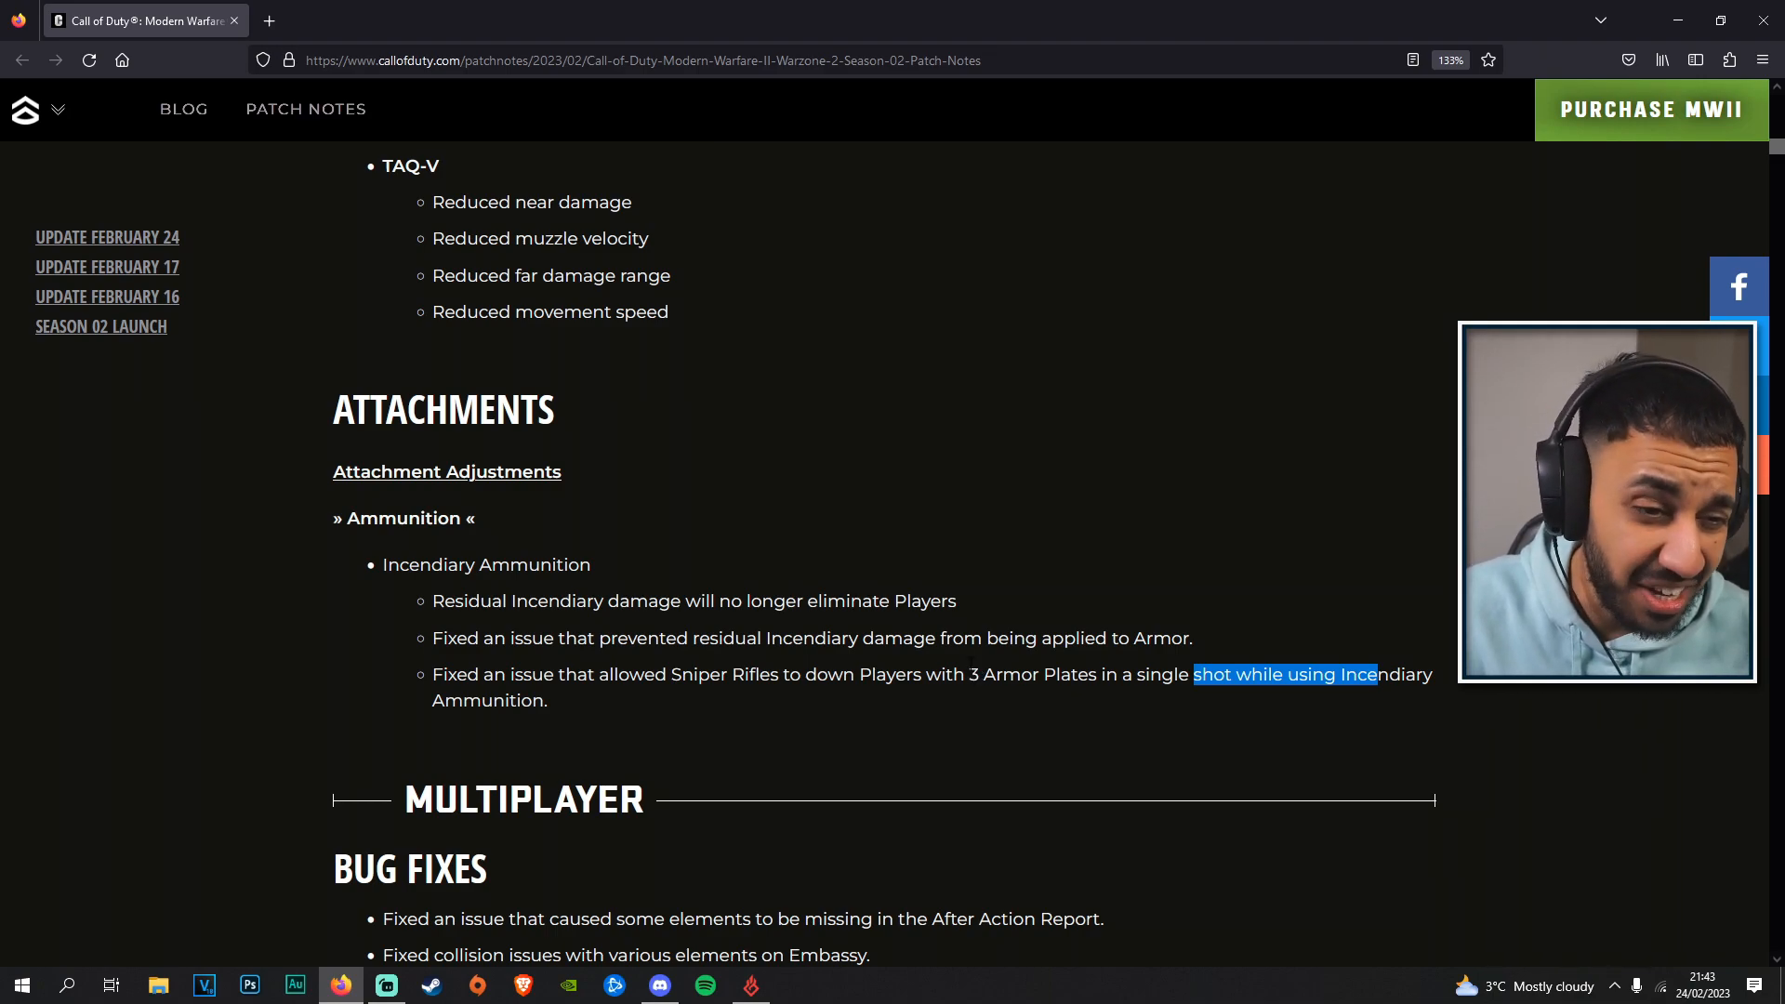
mouse_move(1196, 810)
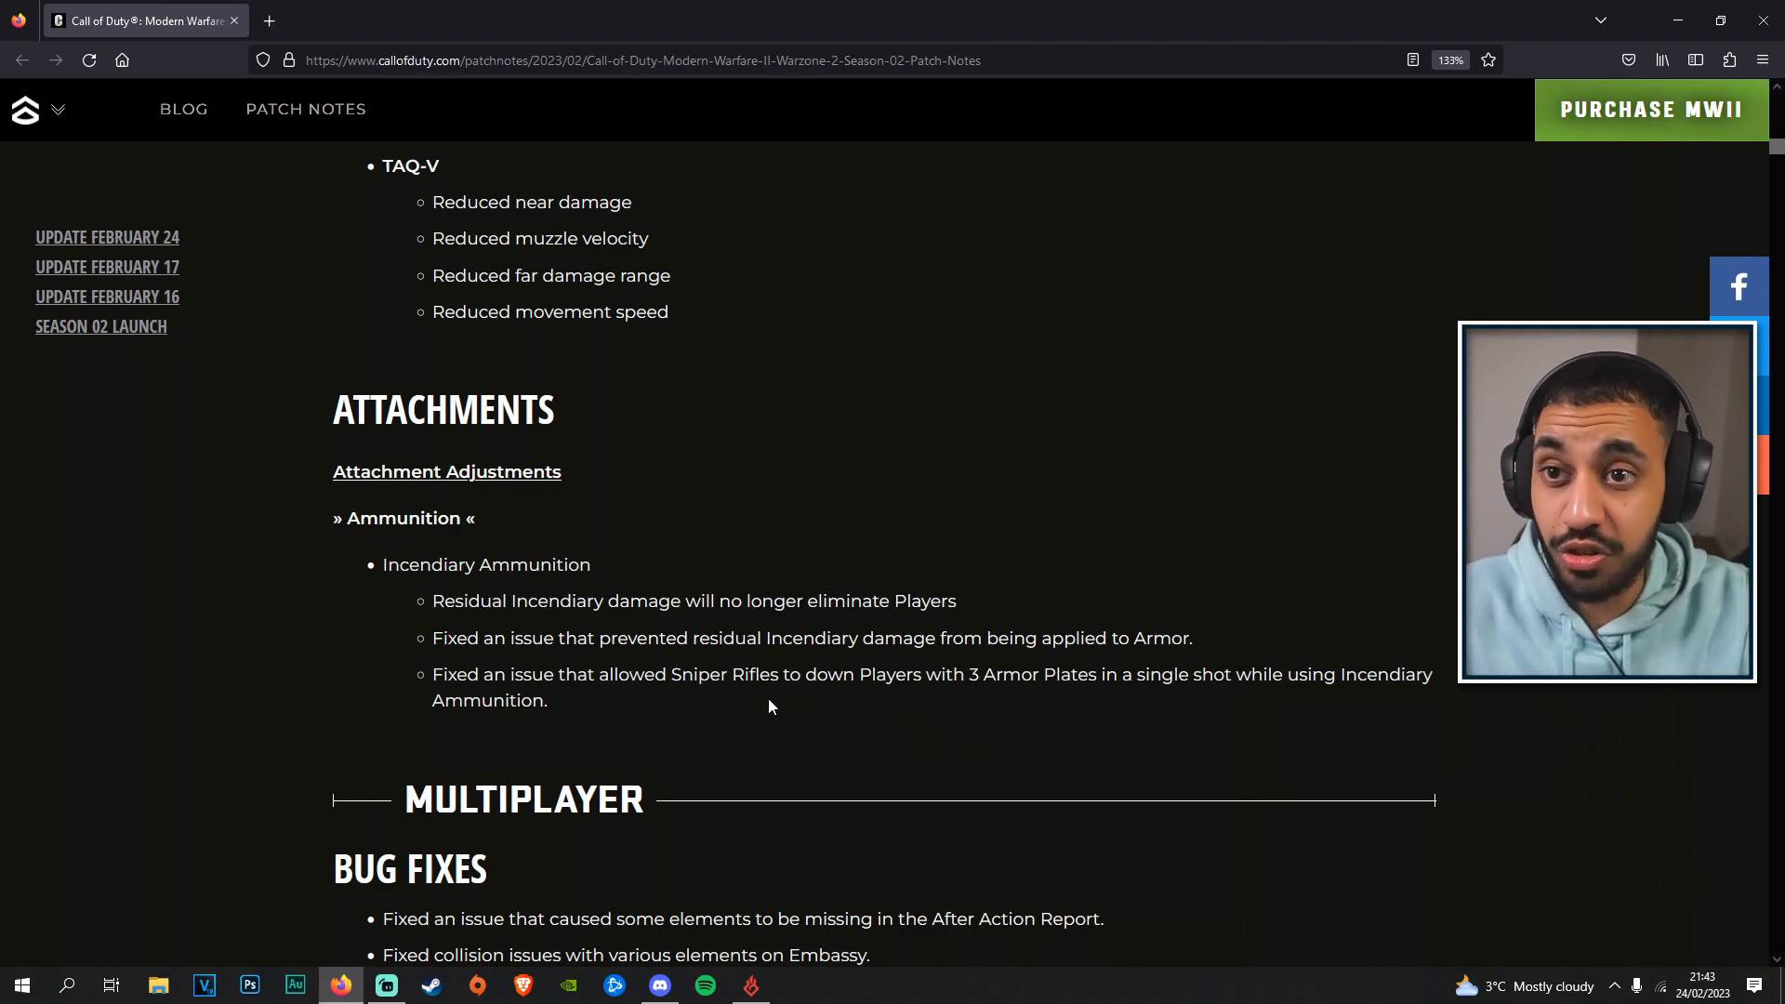
Scroll through Multiplayer, Special Ops and Warzone 2.0 playlists to the Bug Fixes and highlight the Loadout Drop Markers fix.
scroll("down", 3)
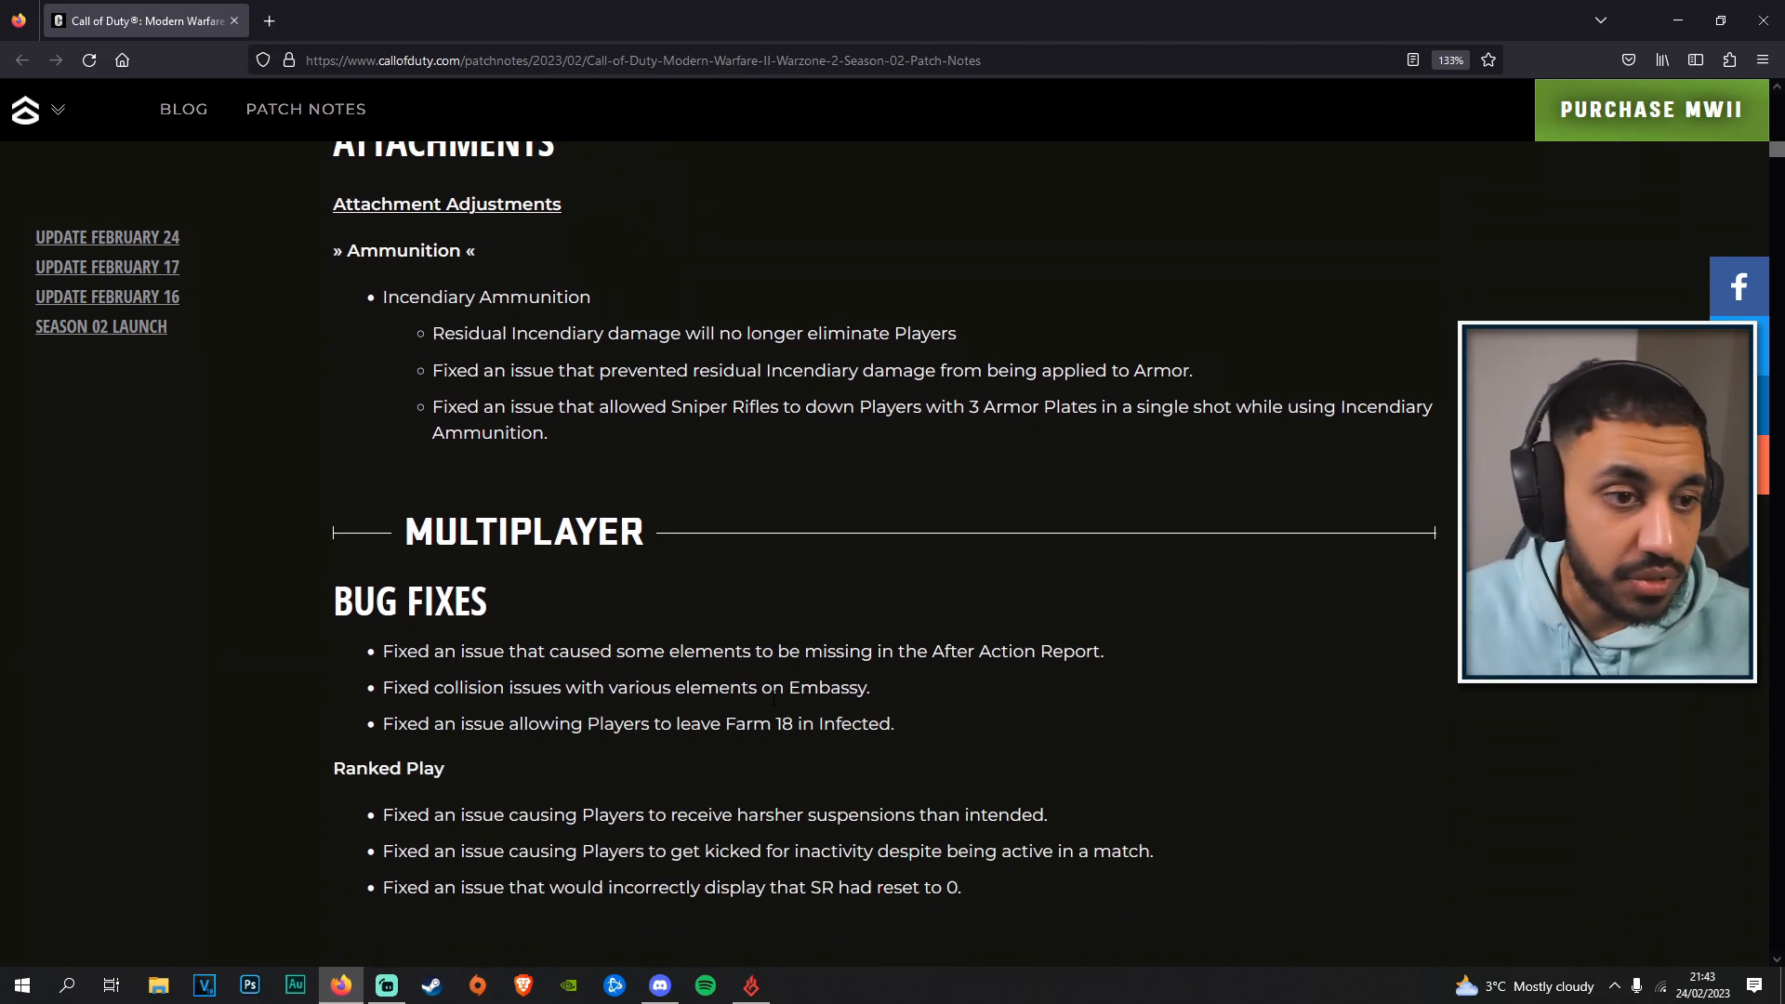
scroll("down", 3)
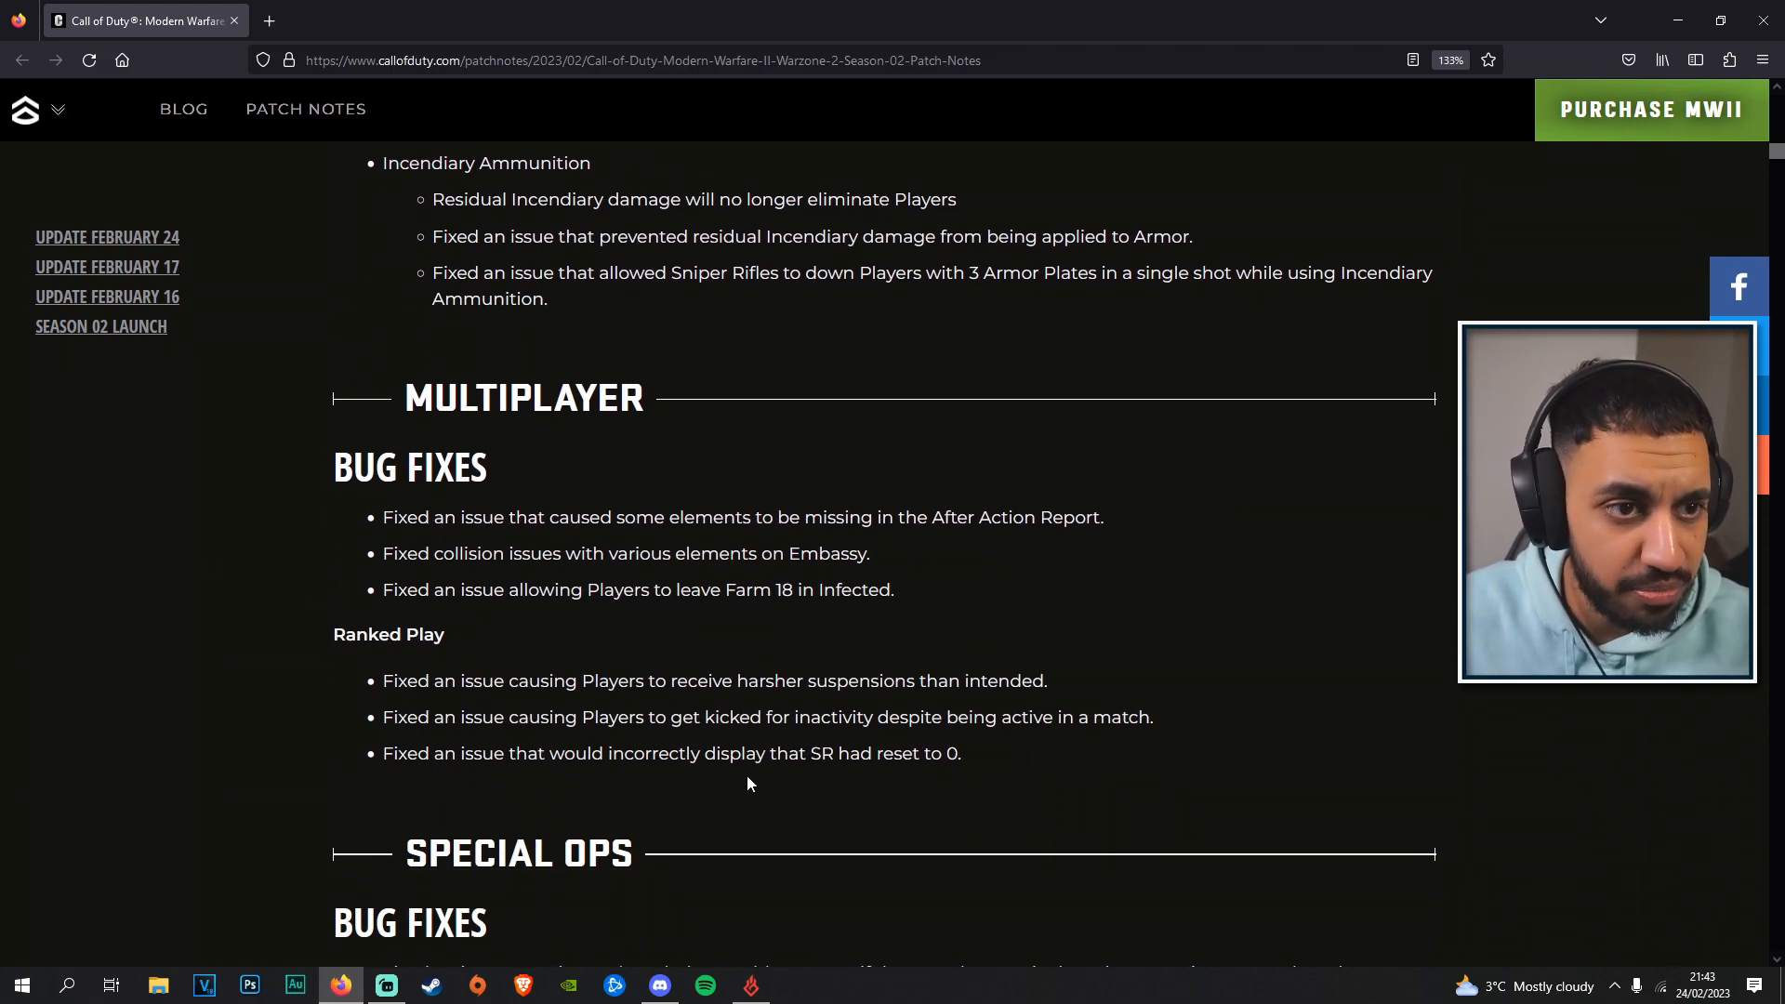
scroll("down", 3)
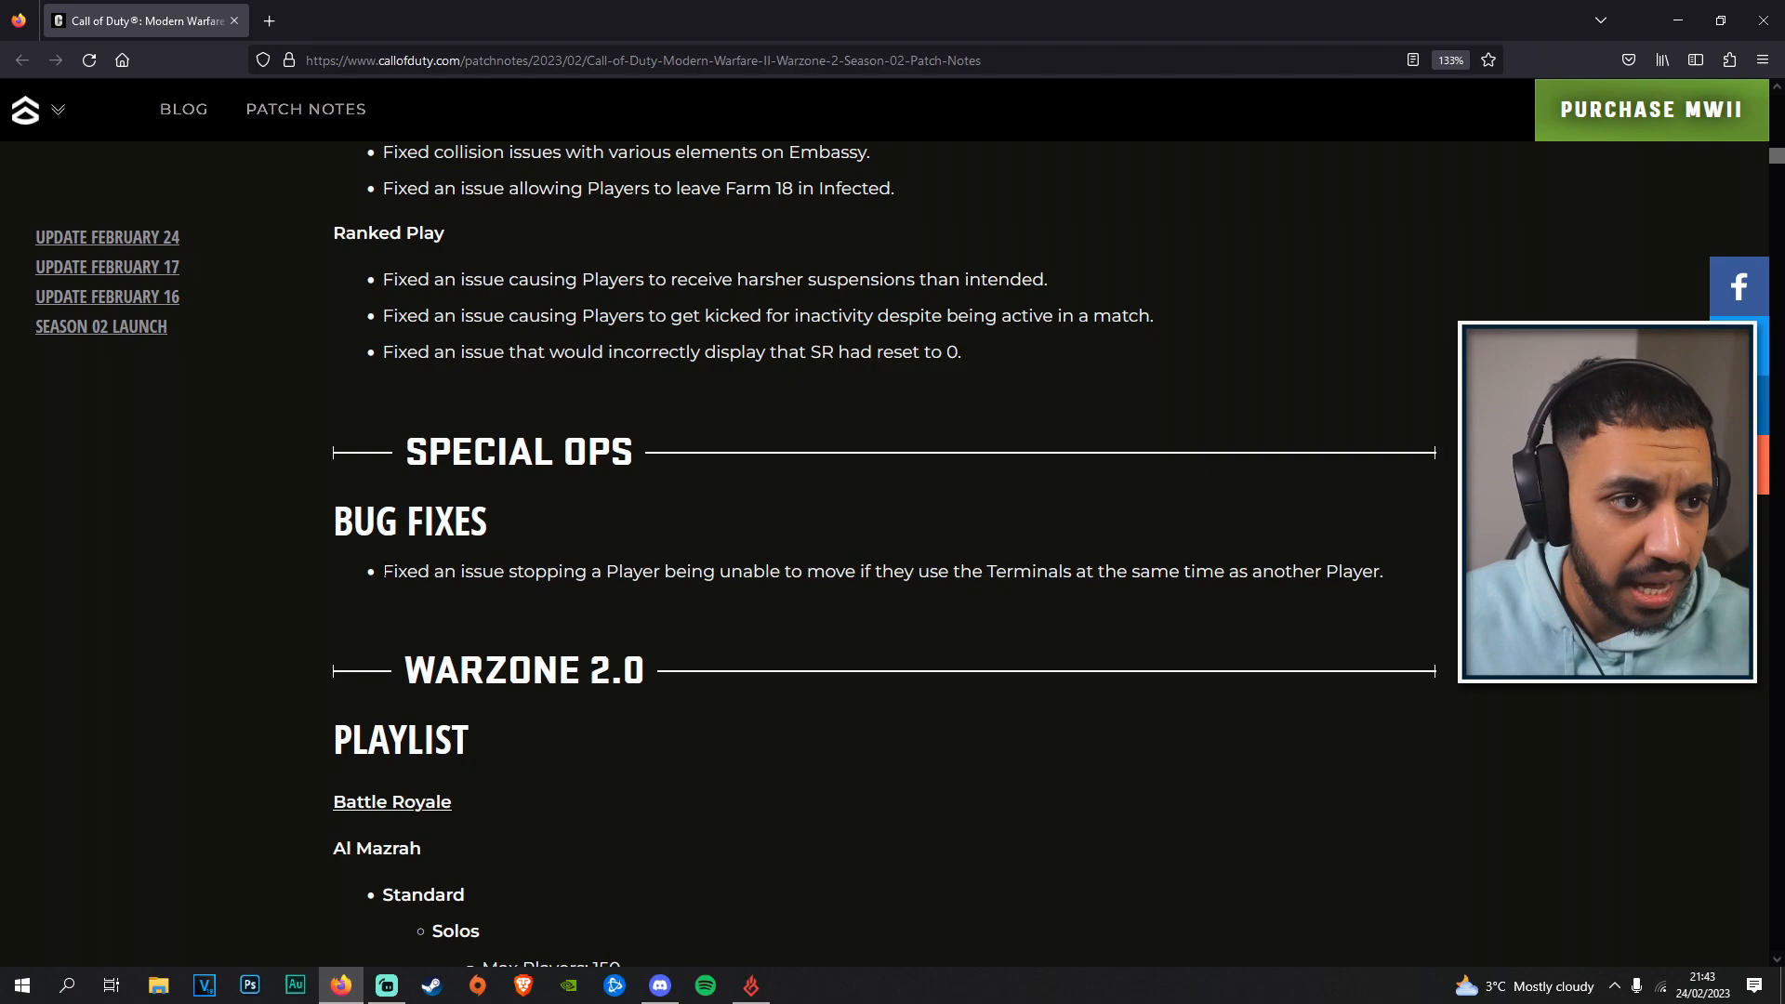
scroll("down", 3)
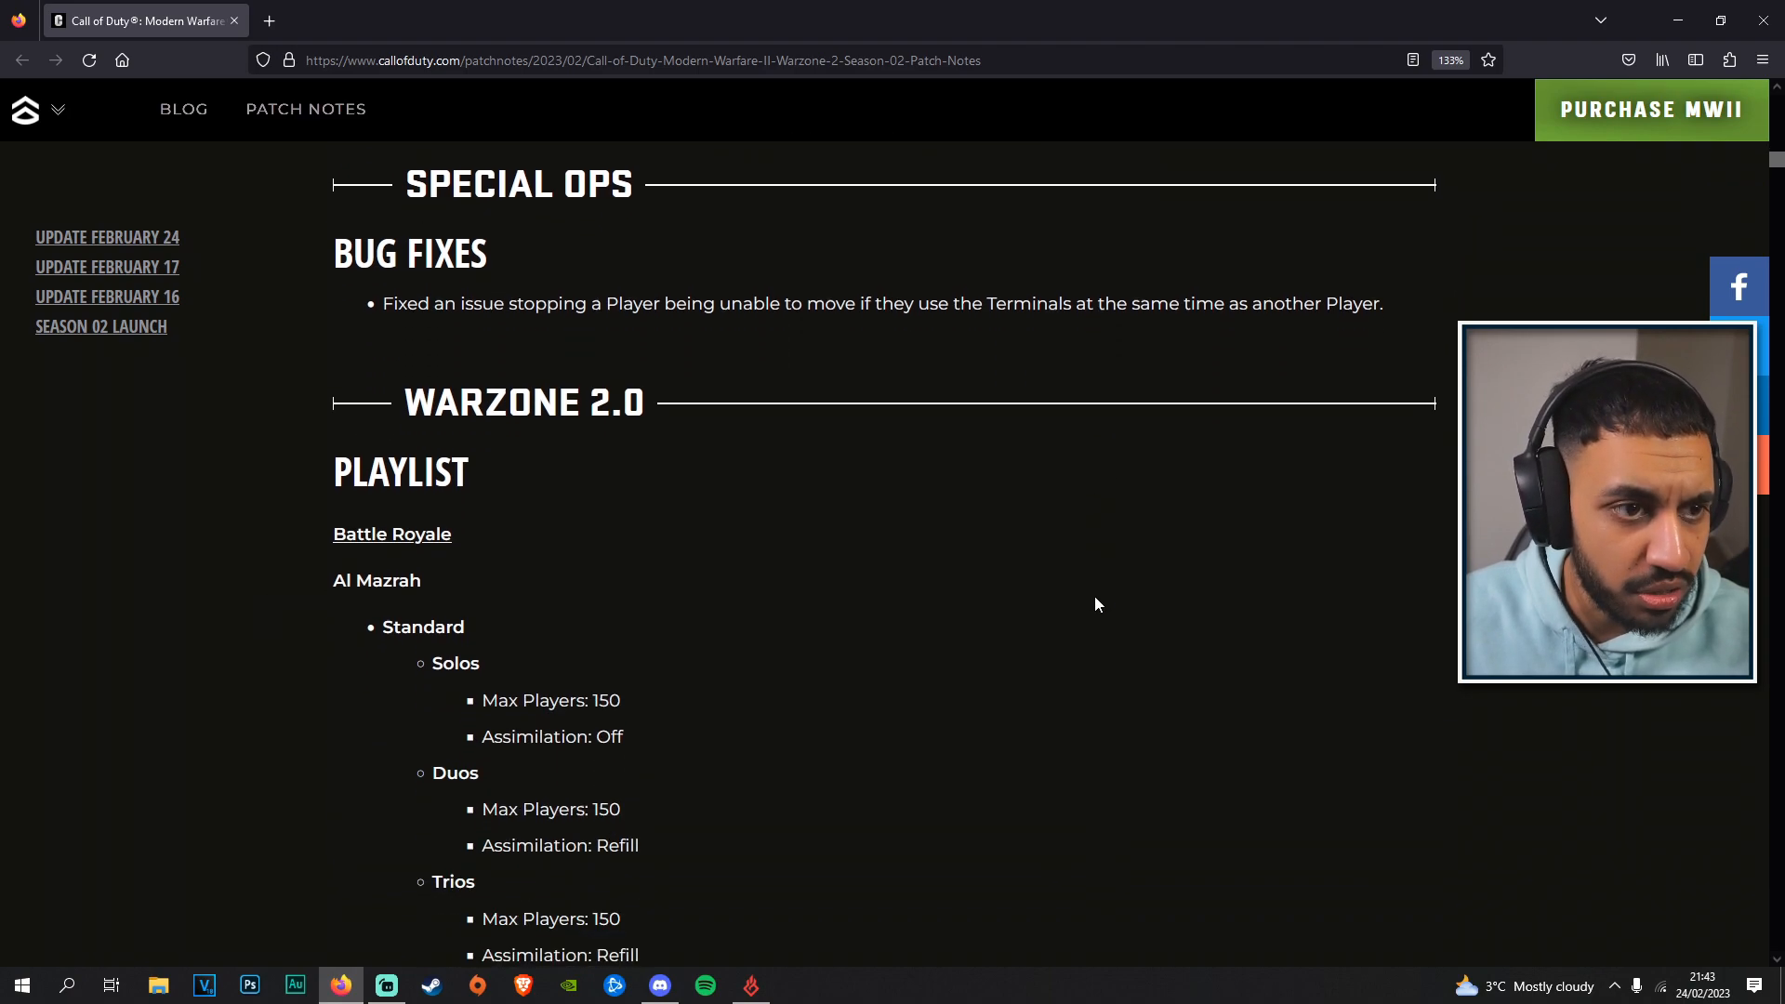
scroll("down", 3)
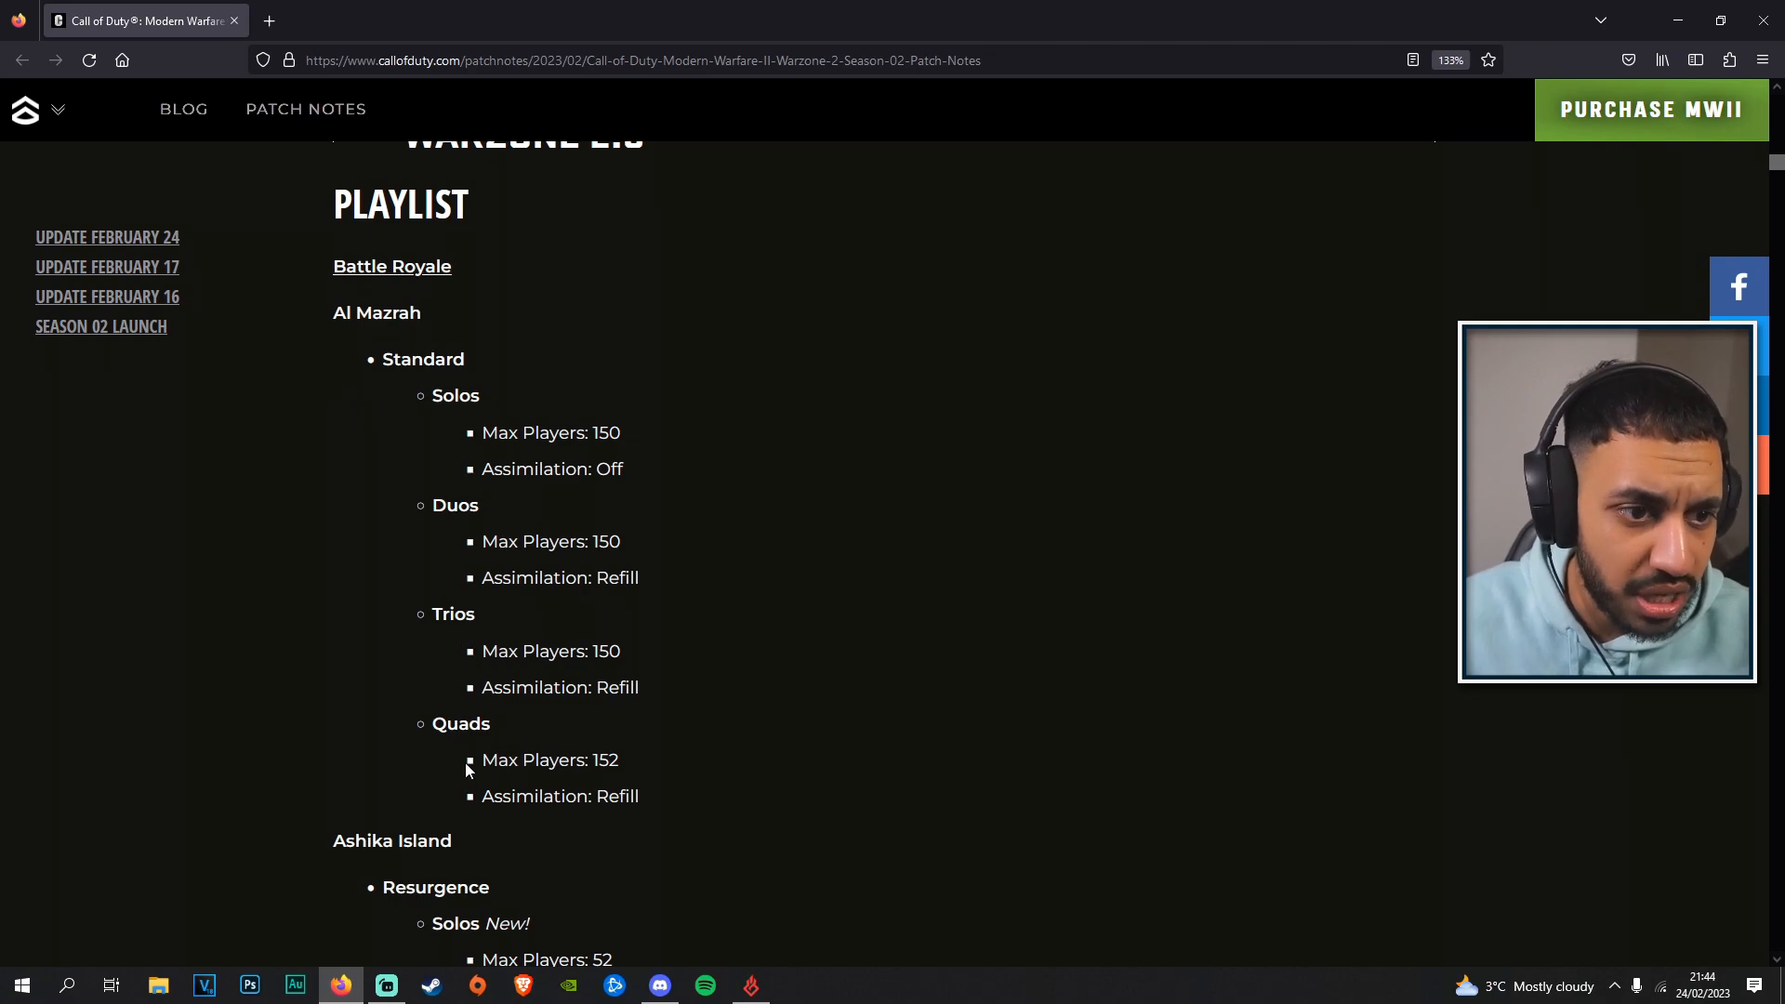
scroll("down", 3)
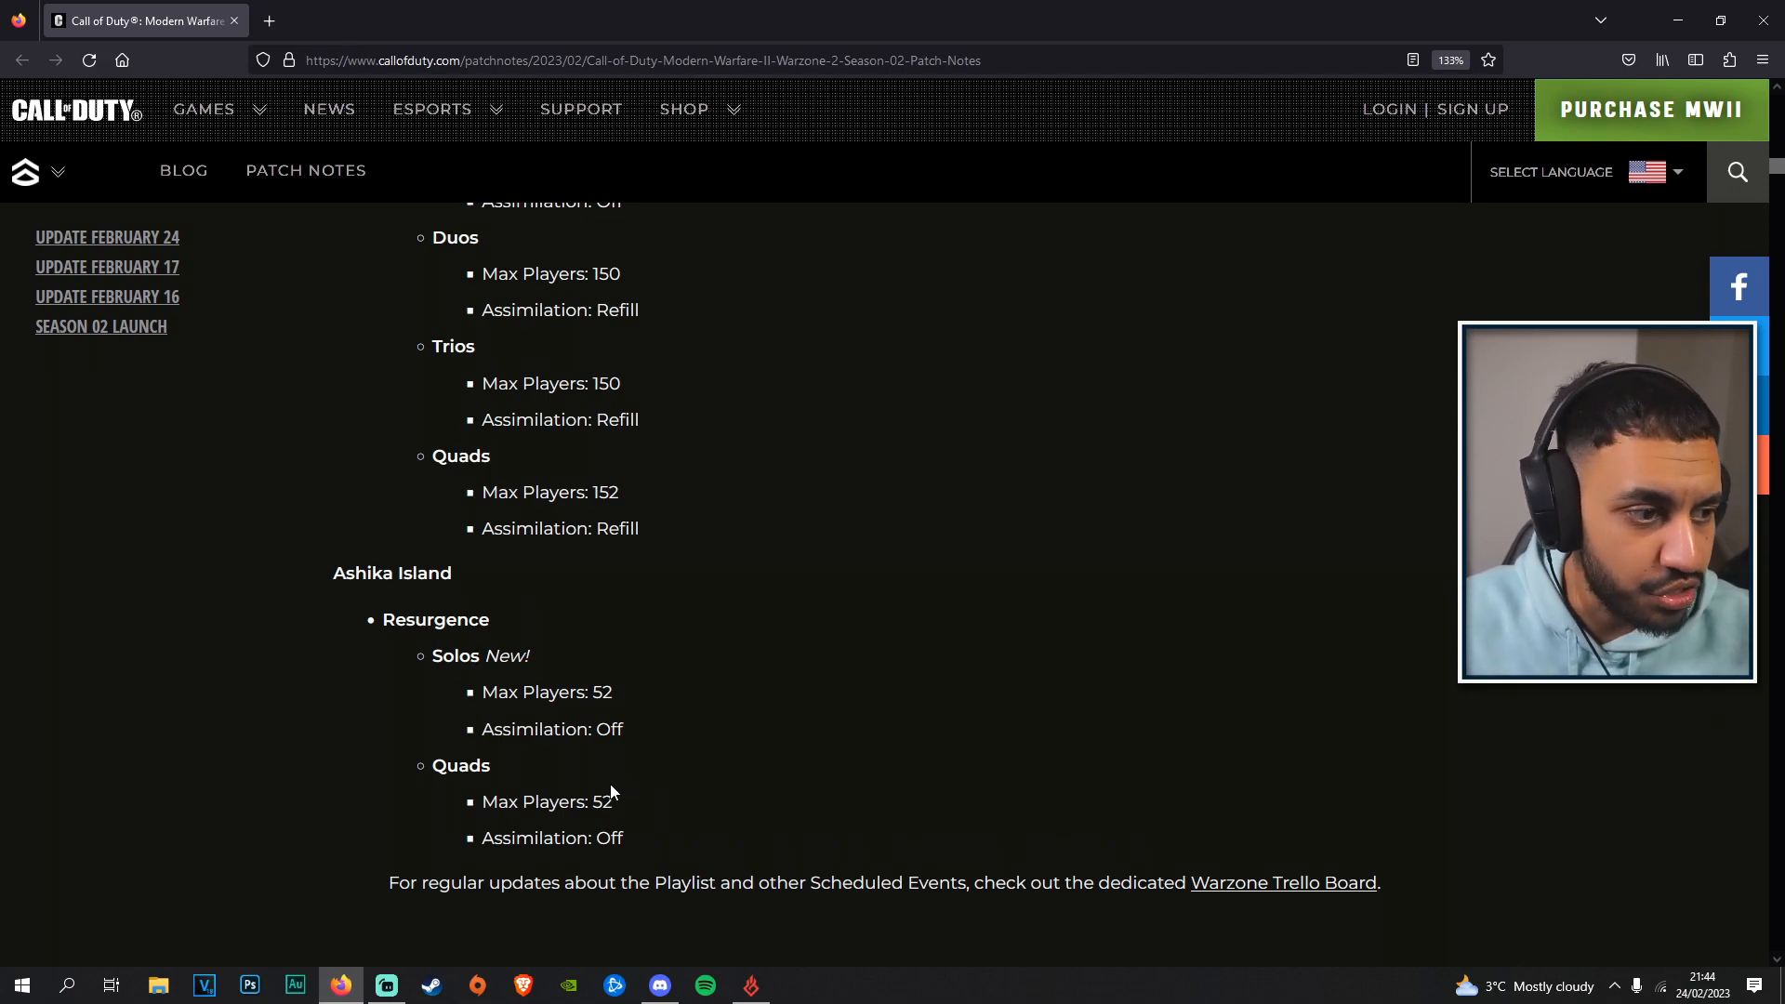
scroll("down", 3)
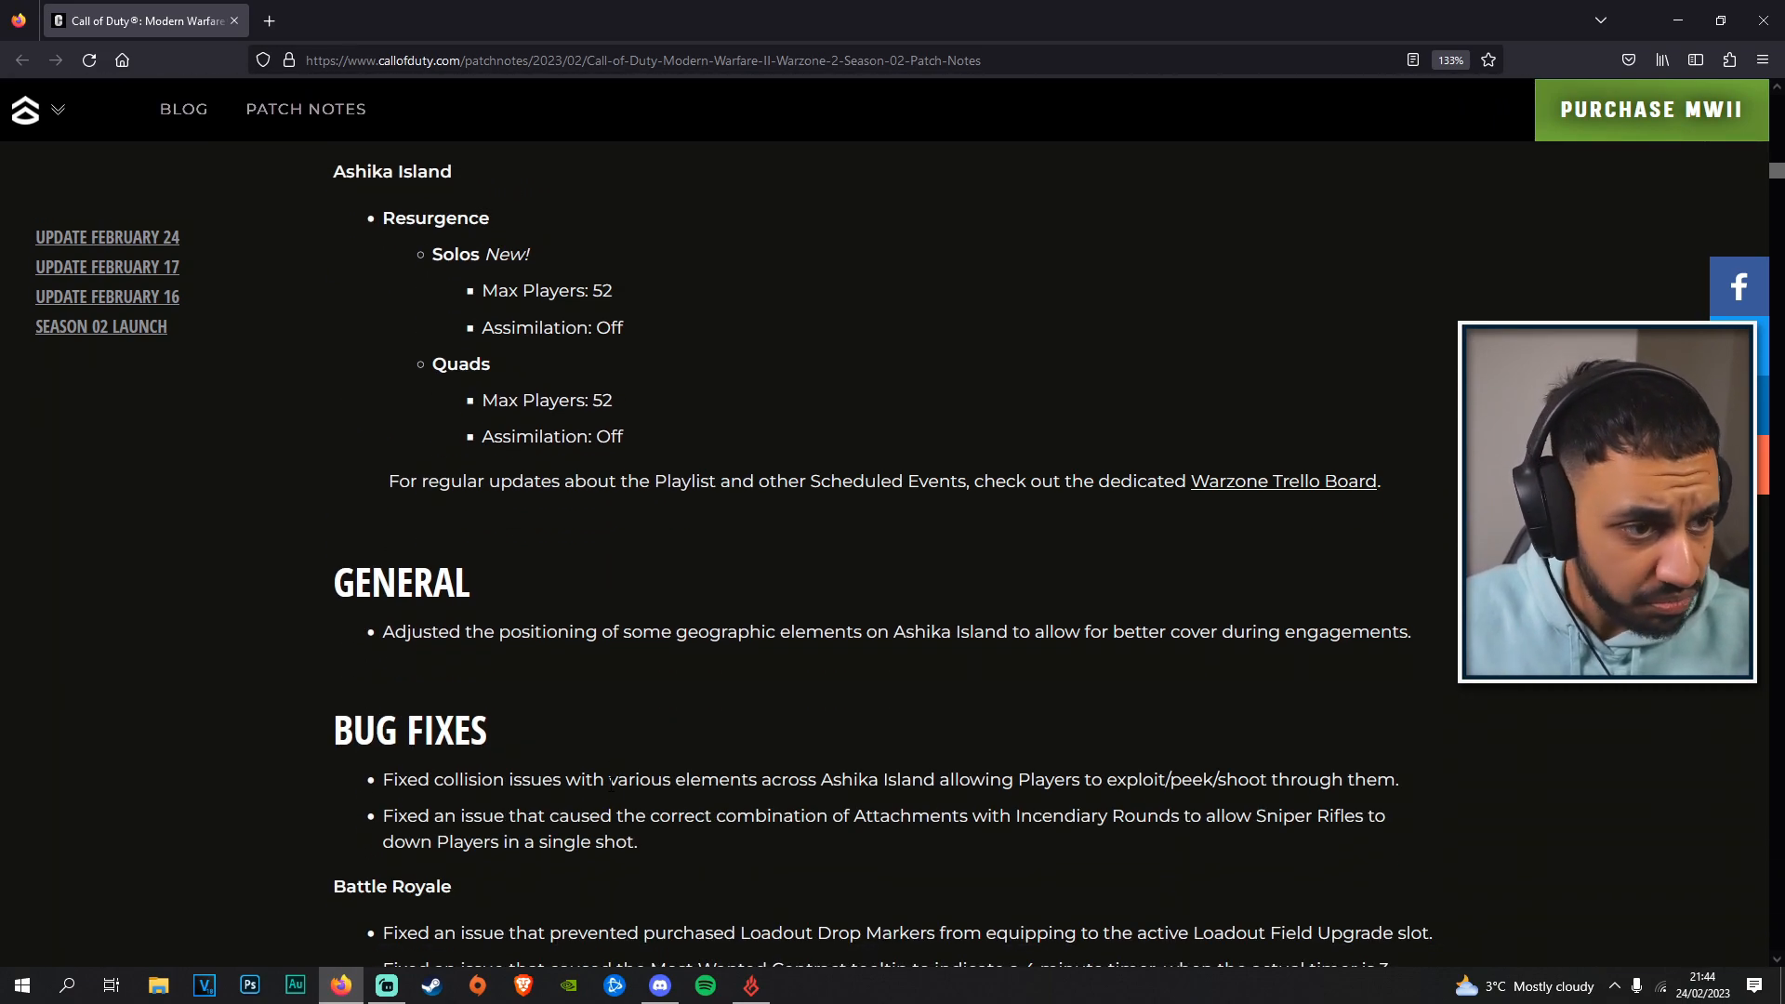
mouse_move(1116, 690)
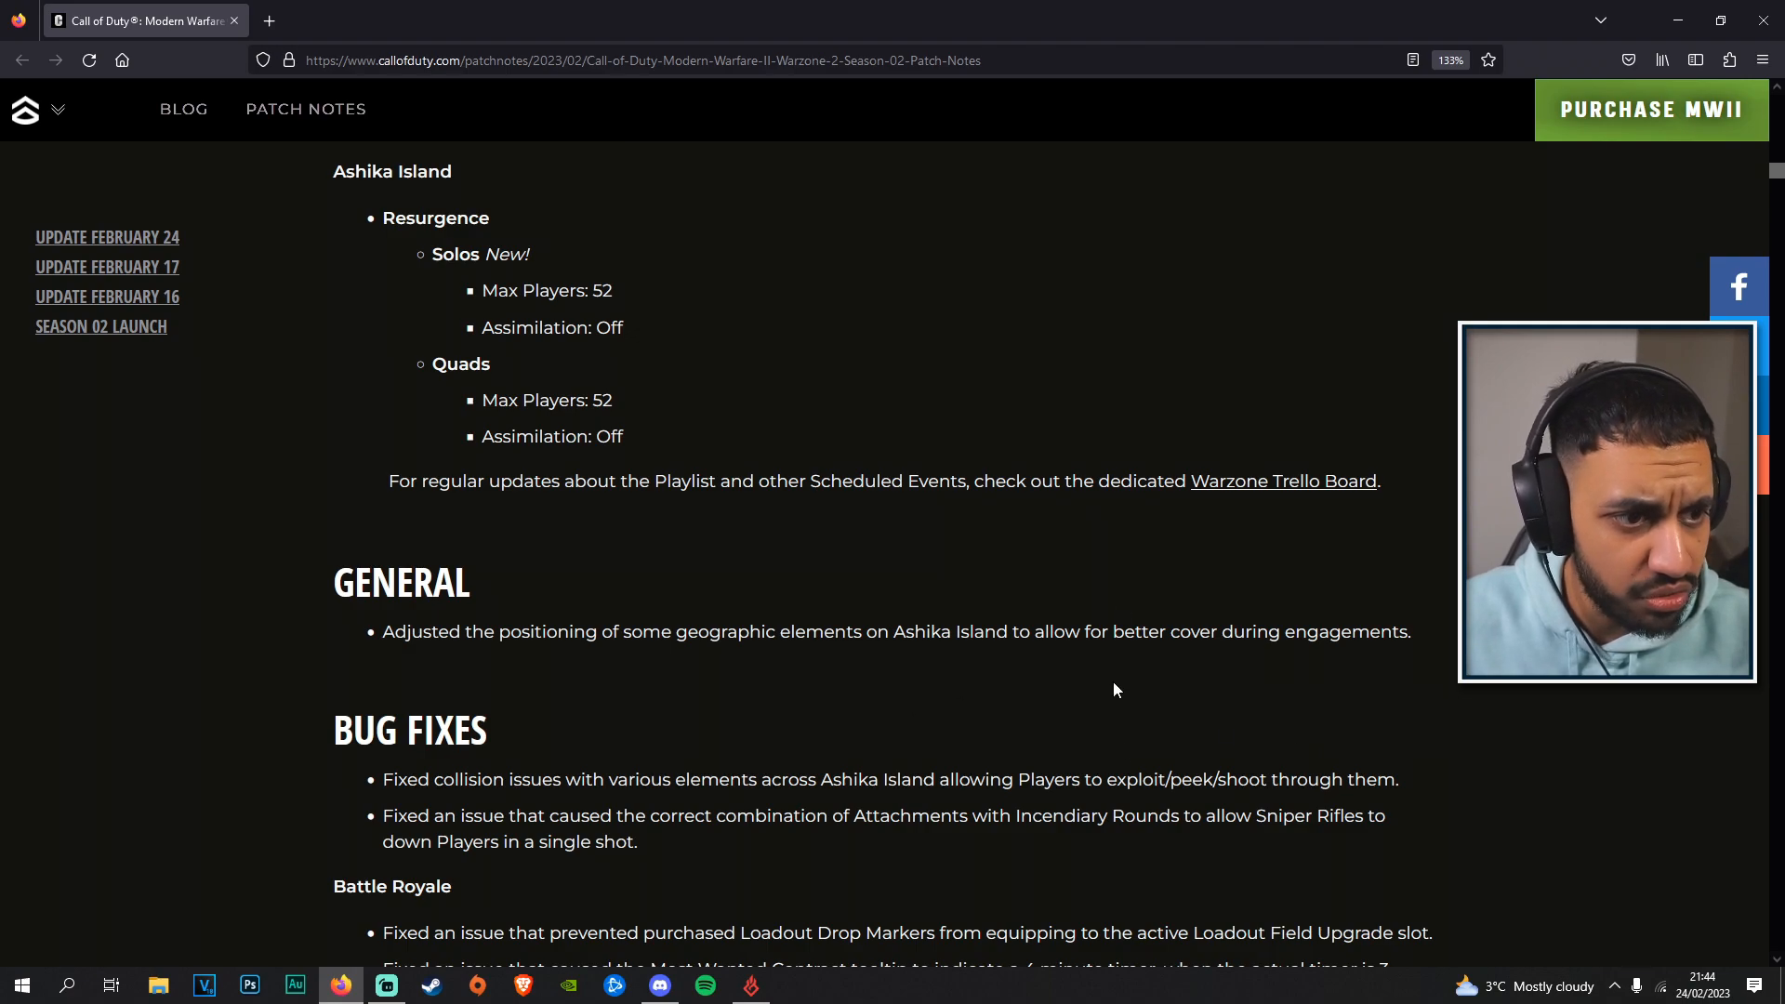
scroll("down", 3)
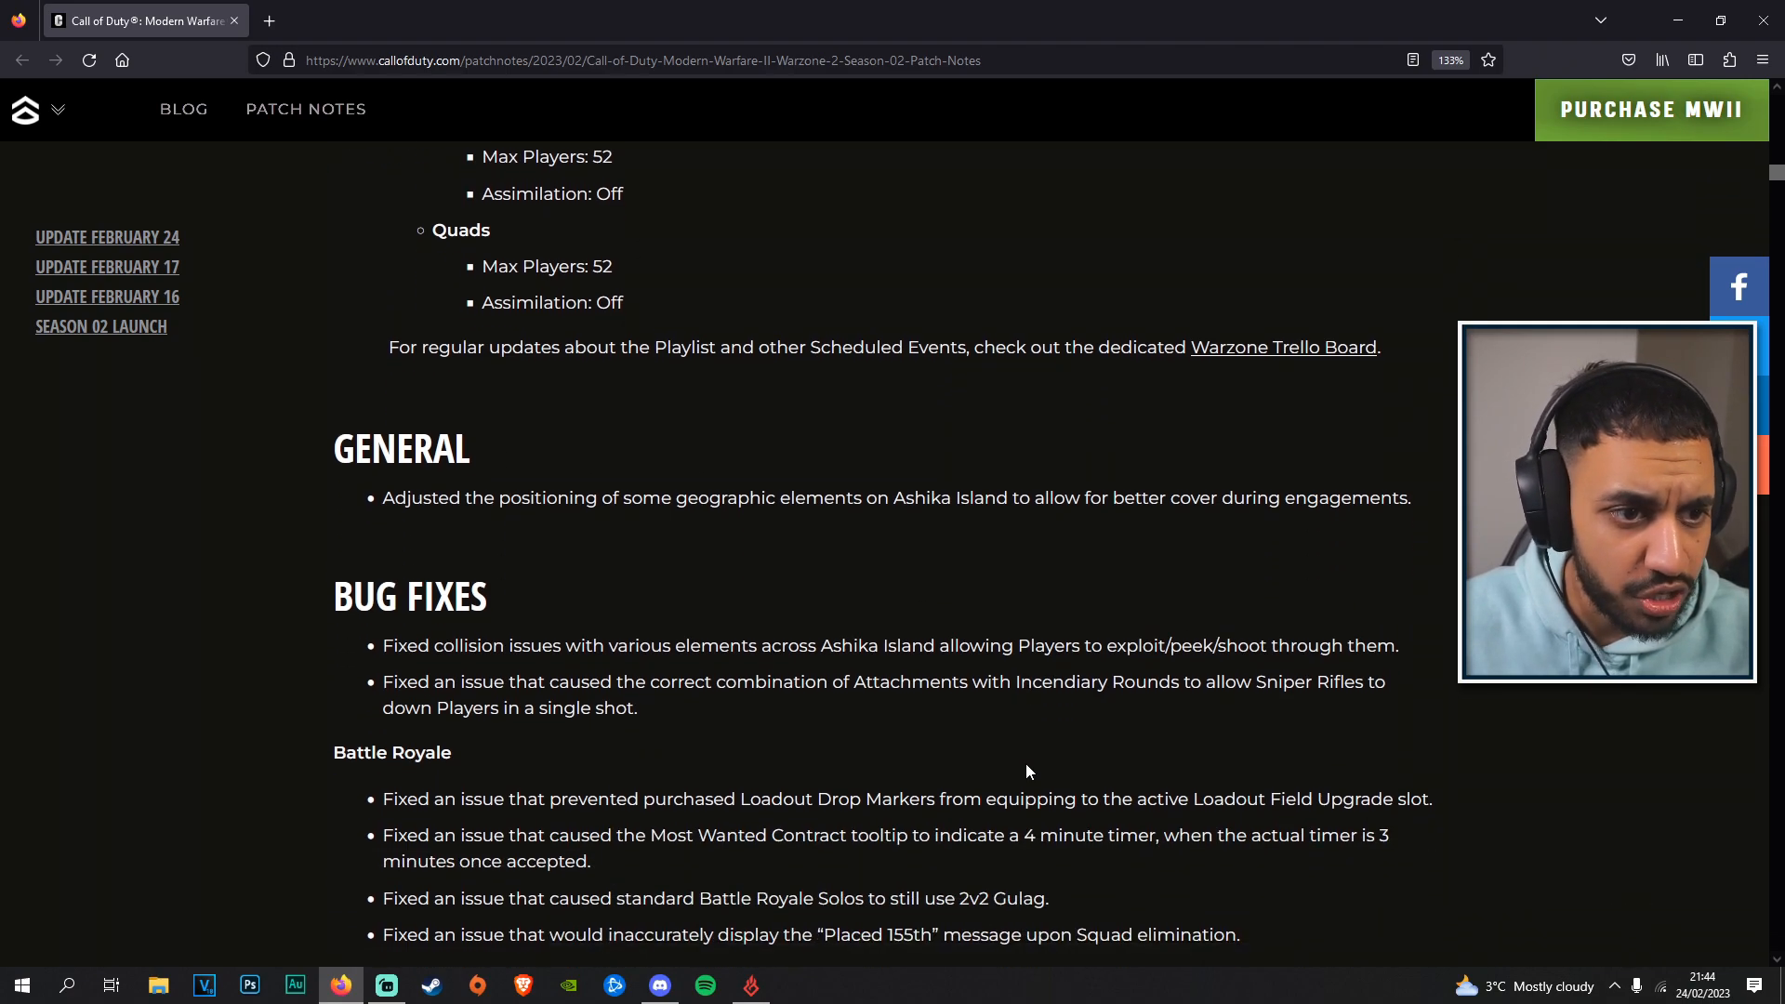
scroll("down", 3)
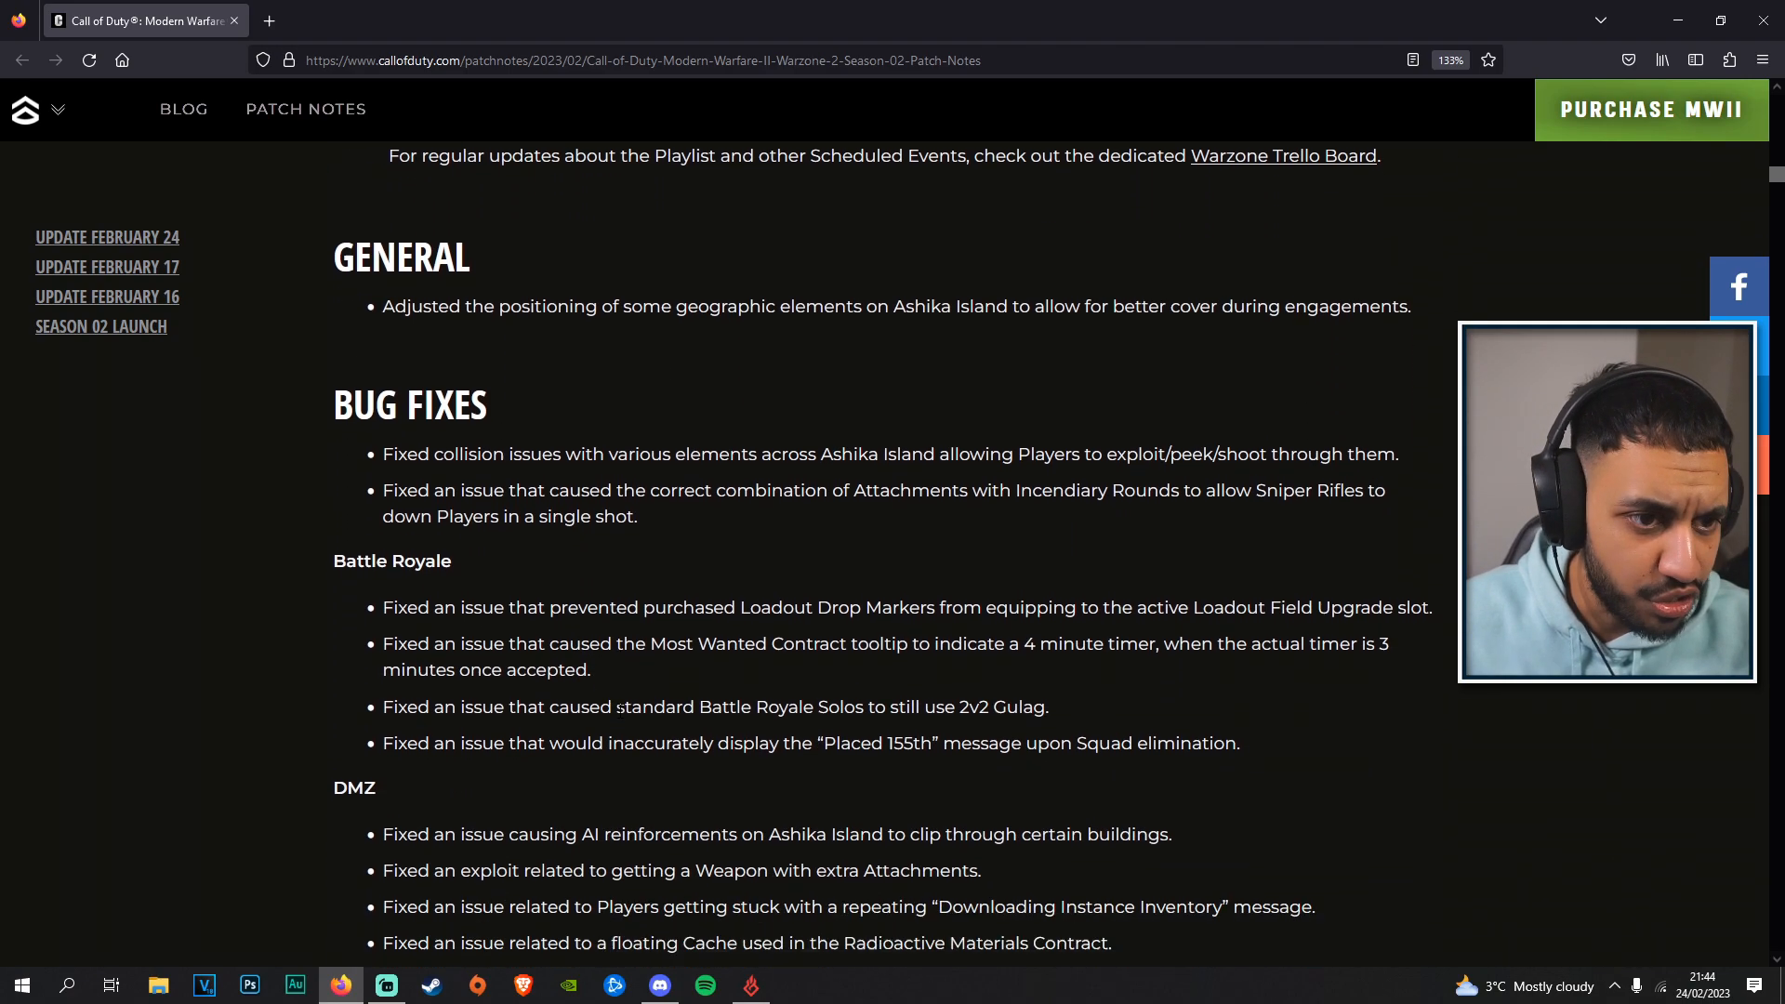
scroll("down", 3)
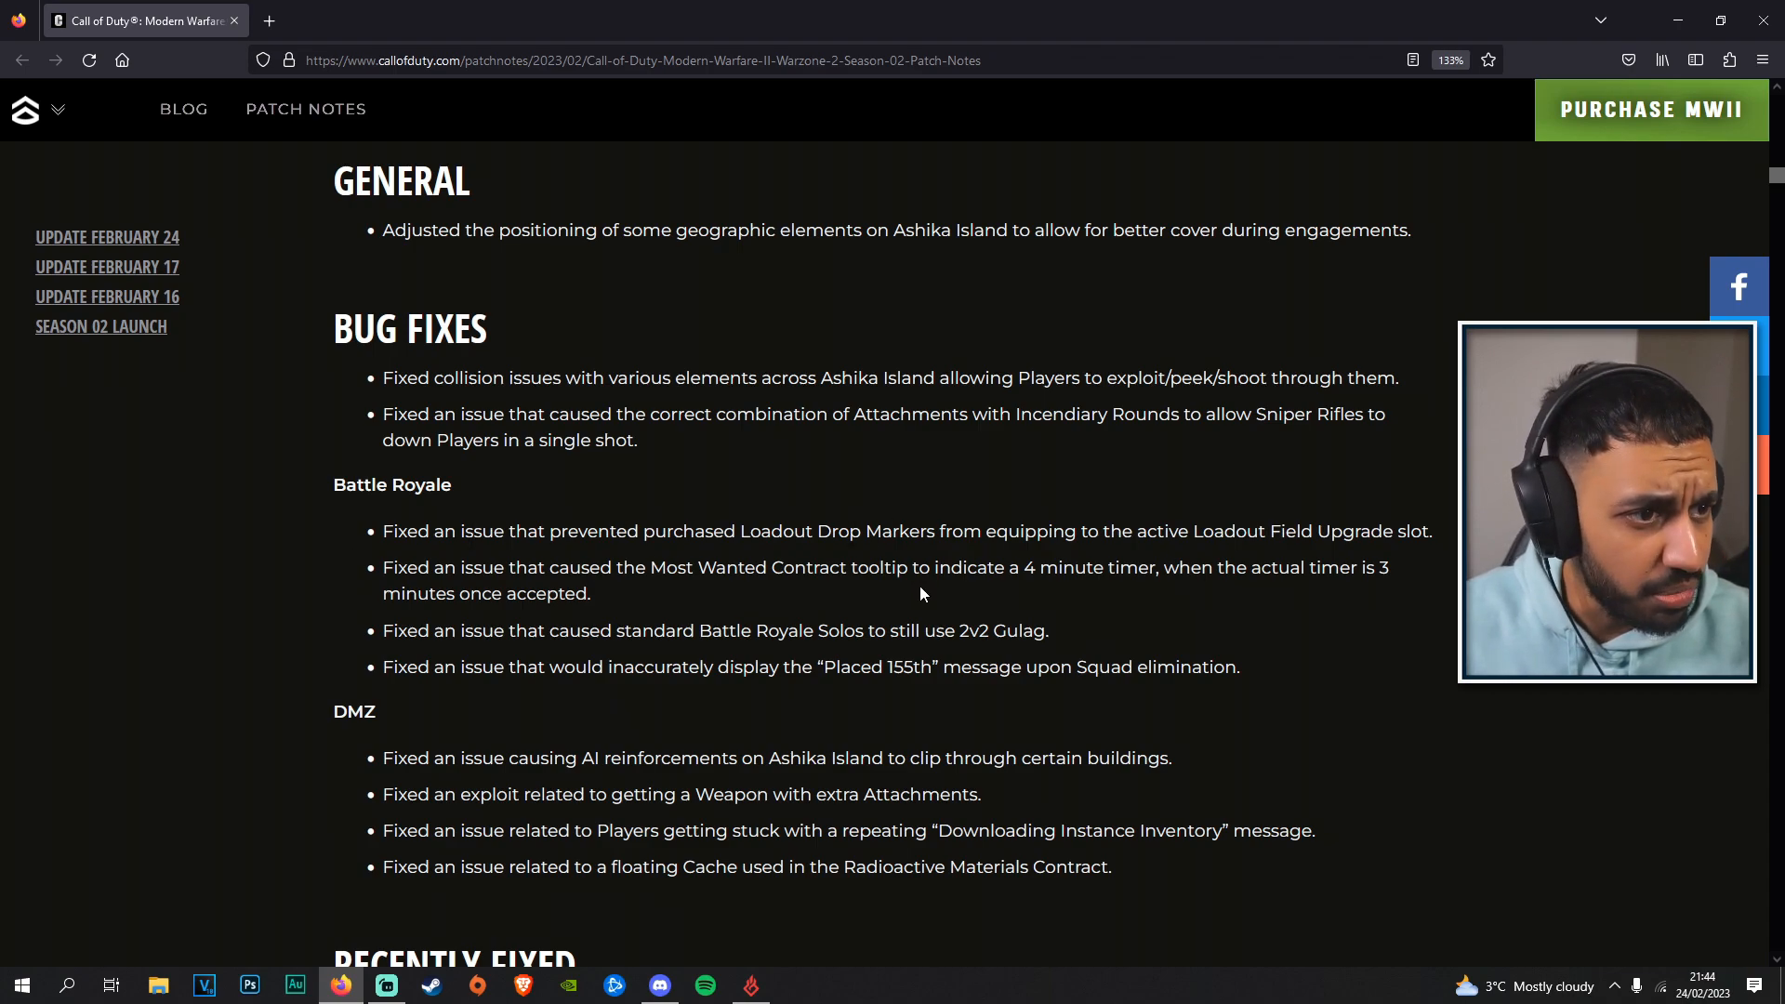
left_click_drag(654, 530, 1342, 530)
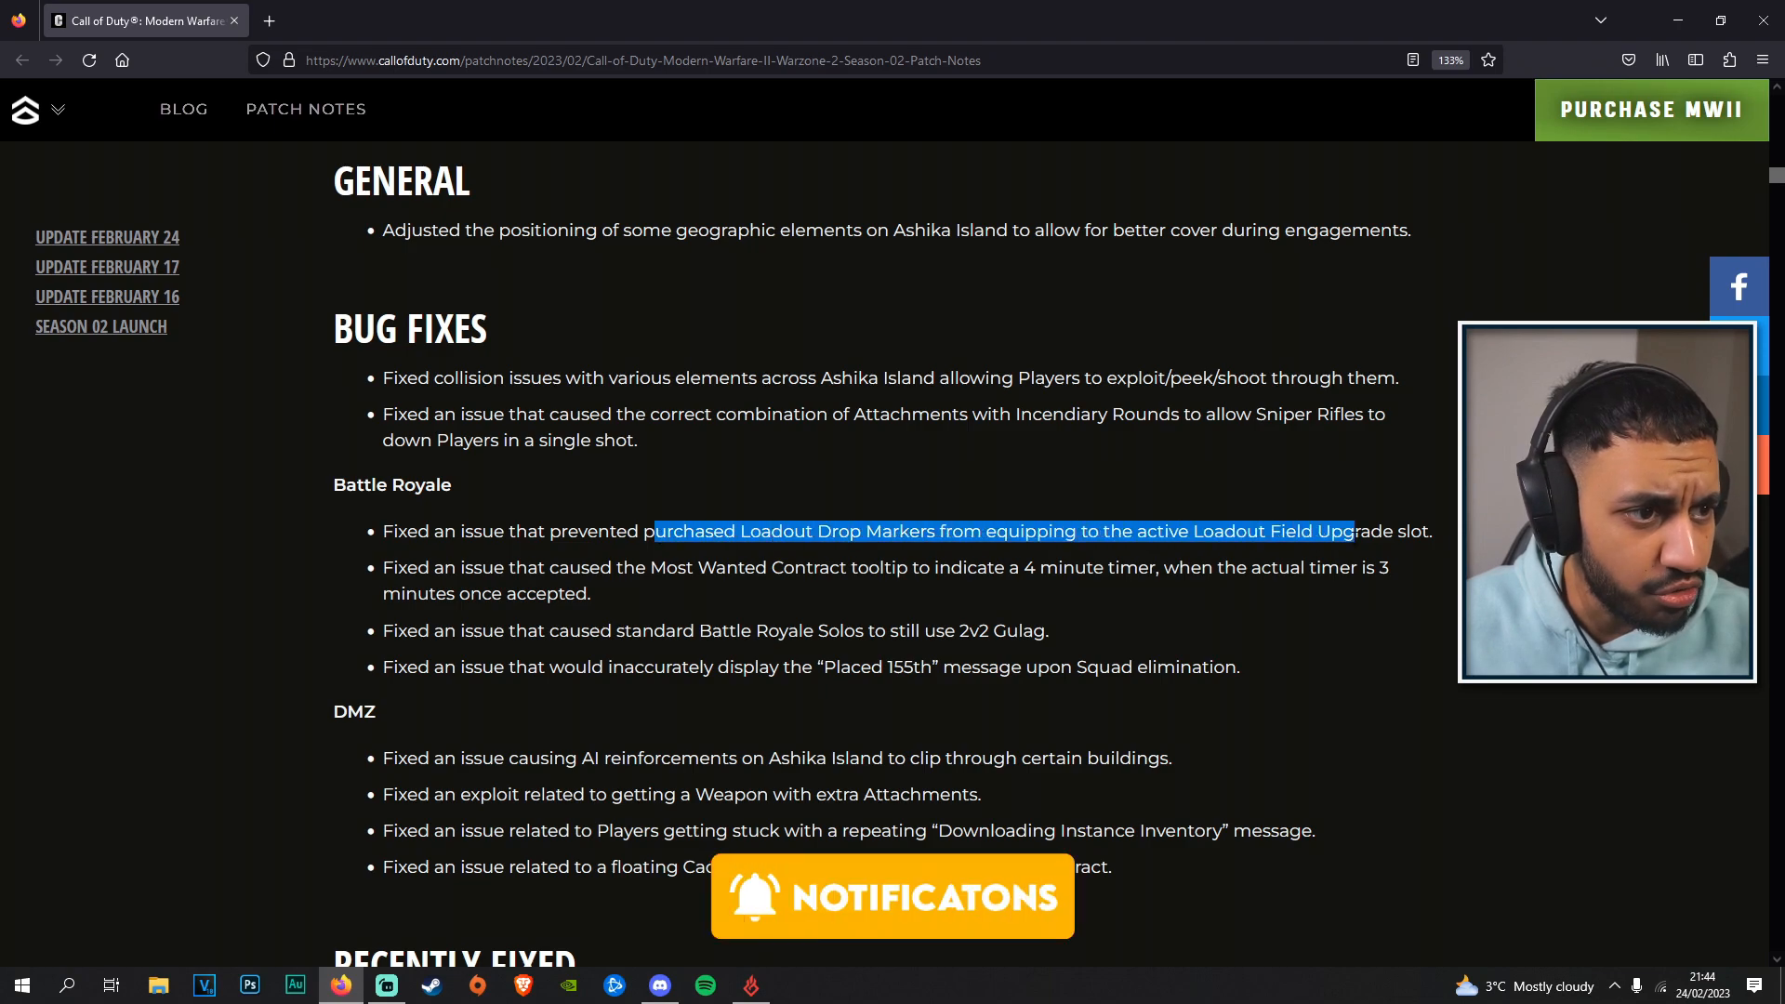